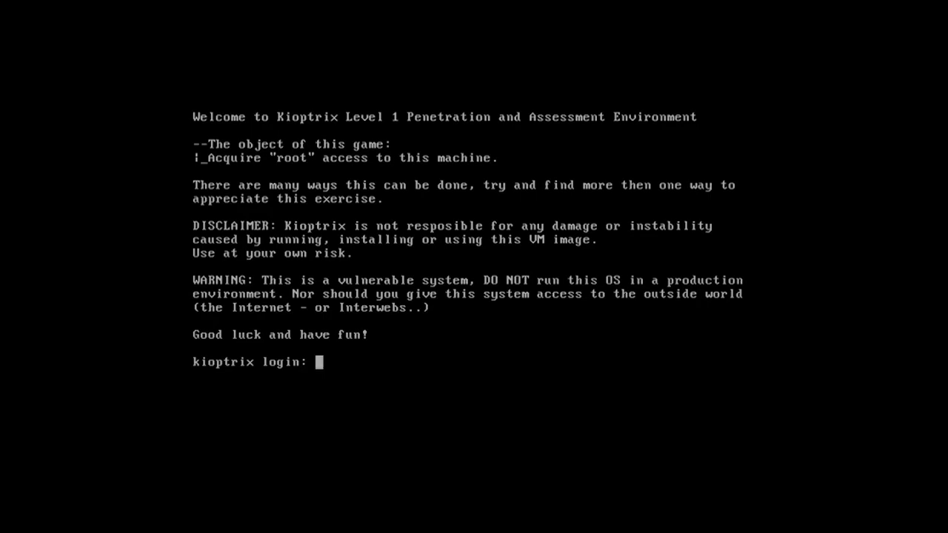
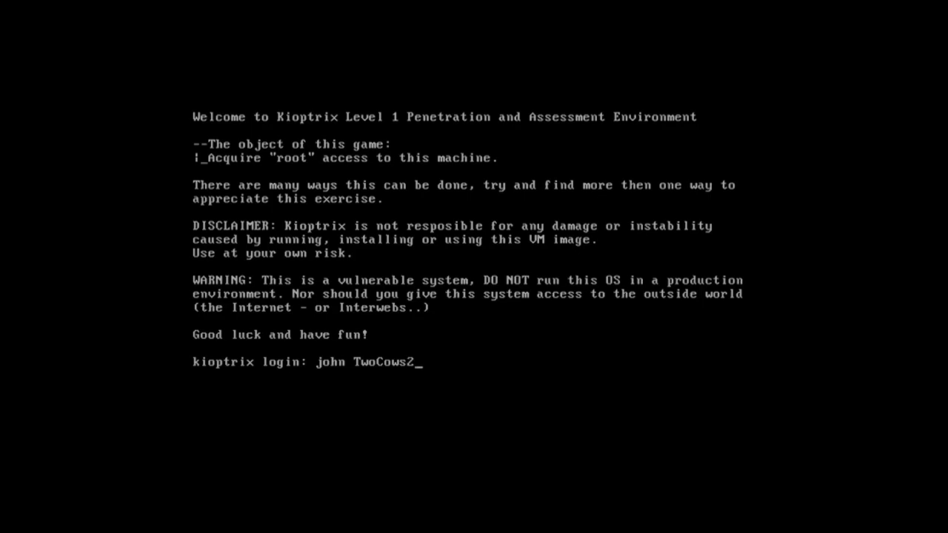
{"action": "key", "text": "BackSpace"}
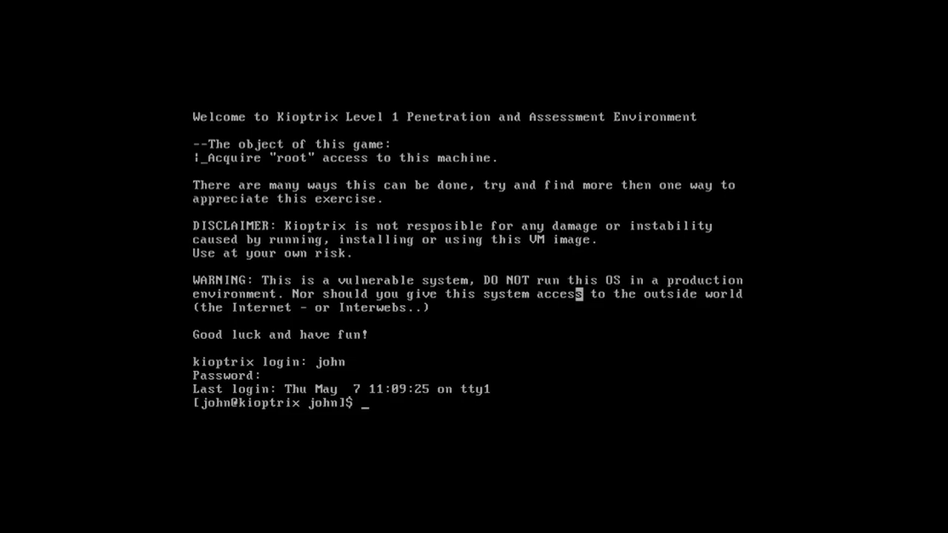
- Ping 8.8.8.8 from Kioptrix, confirm replies arrive, then stop it with Ctrl+C
{"action": "type", "text": "ping 8"}
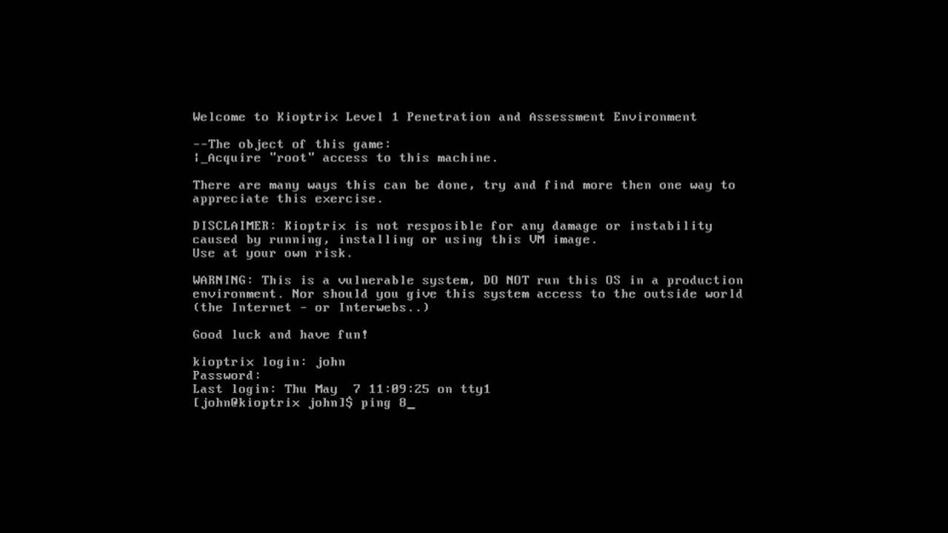
{"action": "type", "text": ".8.8.8"}
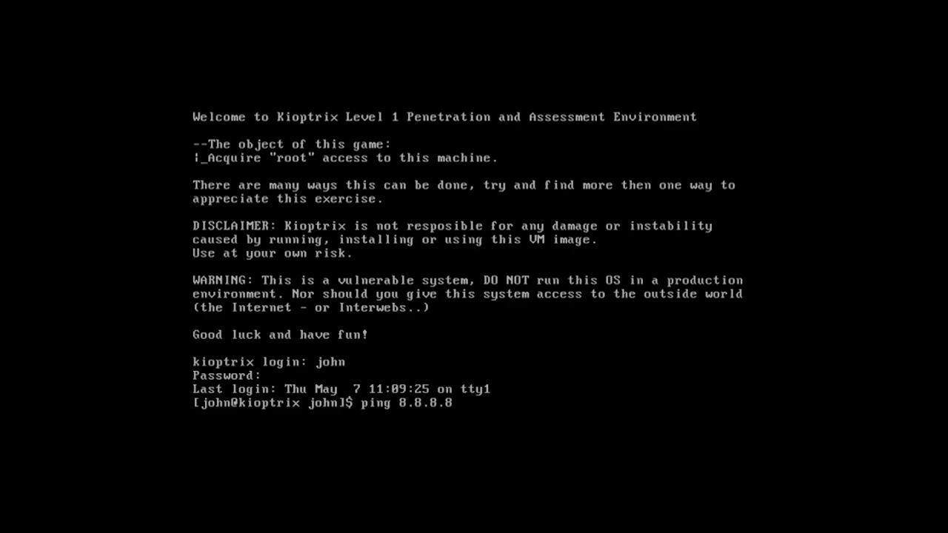
{"action": "key", "text": "Return"}
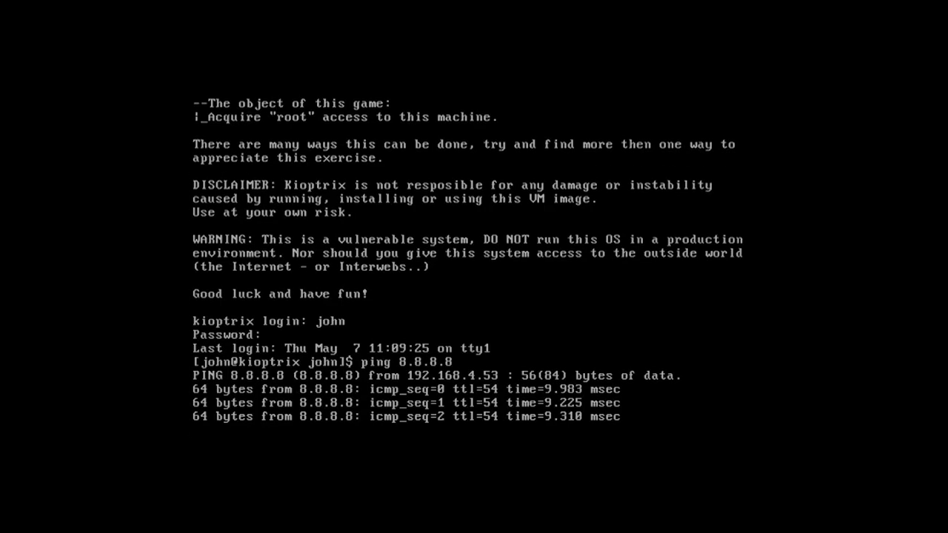
{"action": "key", "text": "ctrl+c"}
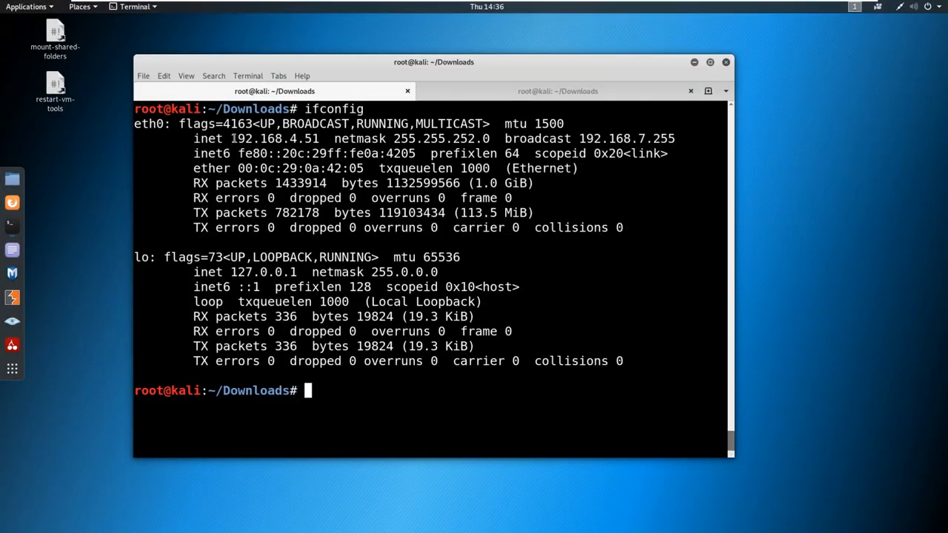
- Mark Kali's address 192.168.4.51, run arp-scan -l in the second tab, and mark 192.168.4.53
{"action": "double_click", "coordinate": [274, 138]}
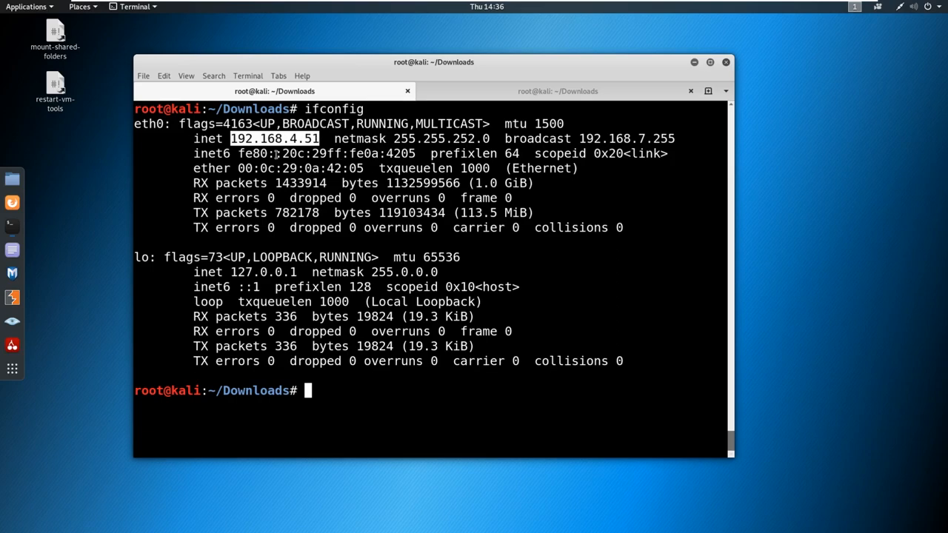
{"action": "left_click", "coordinate": [557, 91]}
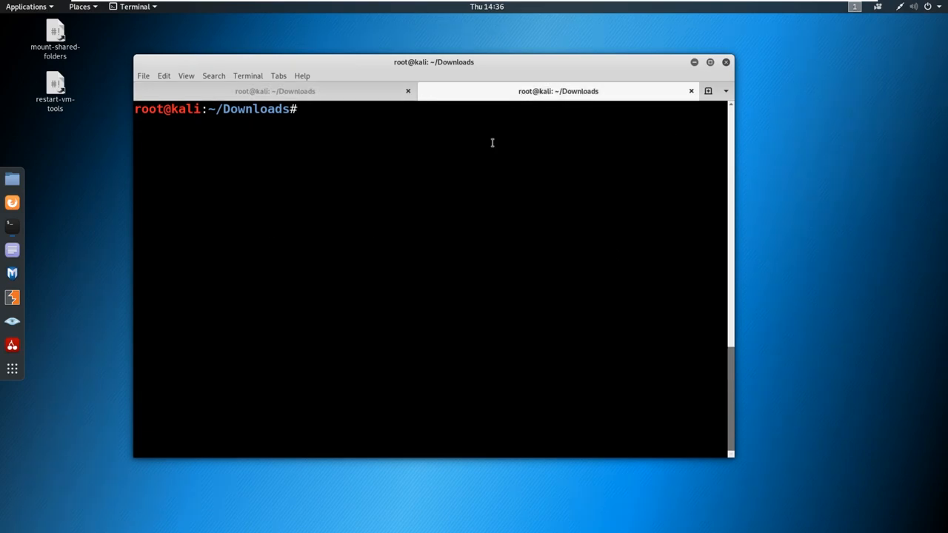
{"action": "type", "text": "arp"}
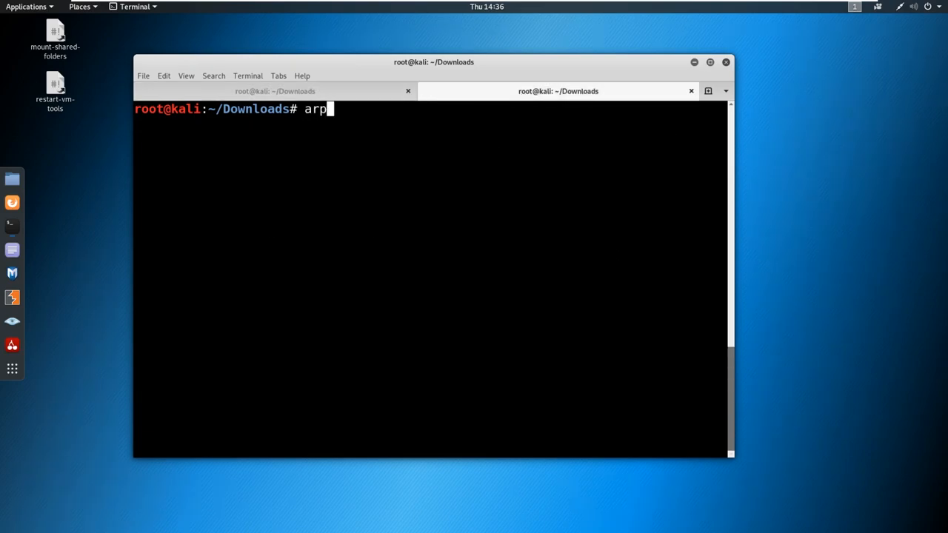
{"action": "type", "text": "-scan"}
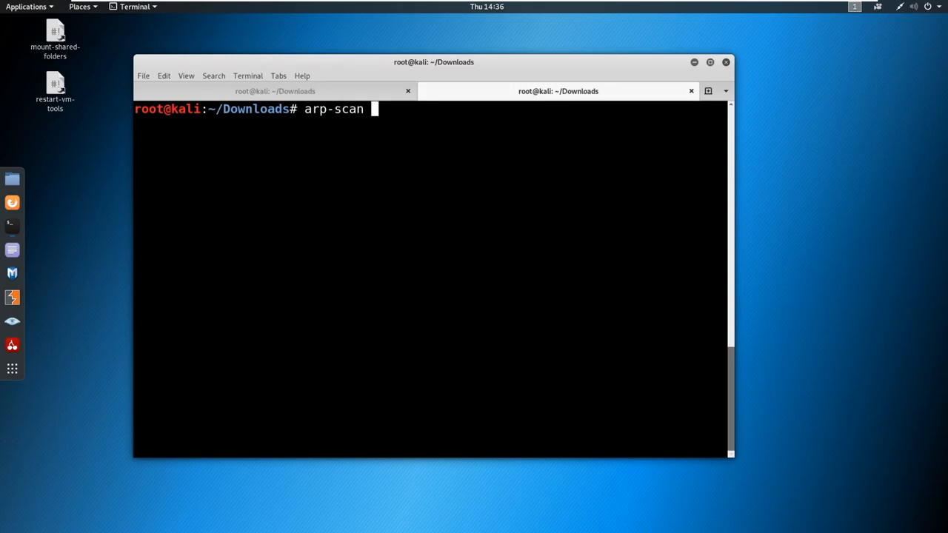
{"action": "type", "text": "-l"}
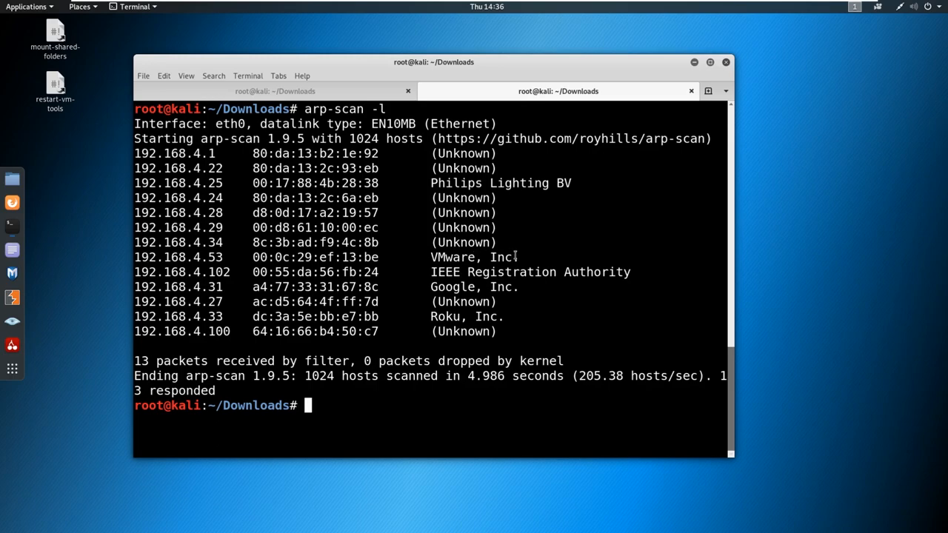
{"action": "double_click", "coordinate": [463, 257]}
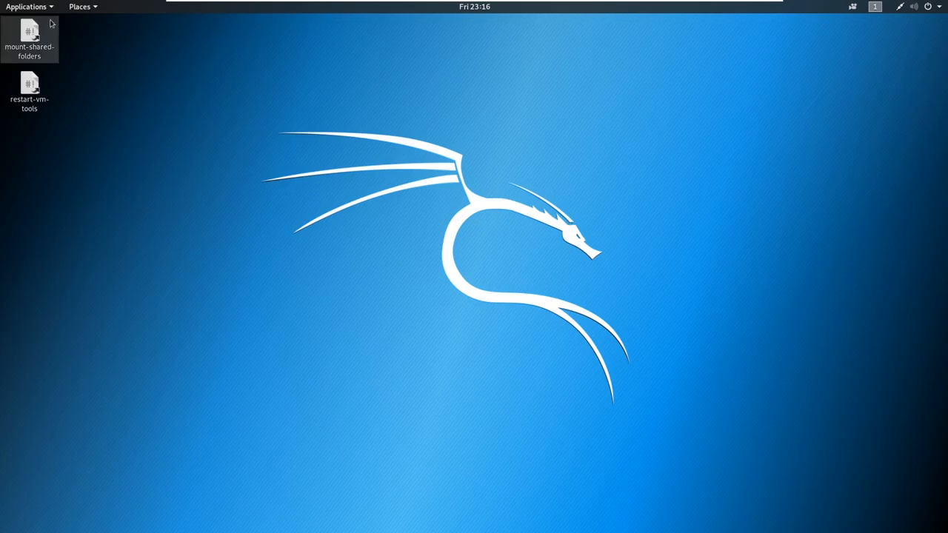
- Open an enlarged new terminal and run ifconfig, showing eth0 address 192.168.57.139
{"action": "left_click", "coordinate": [26, 7]}
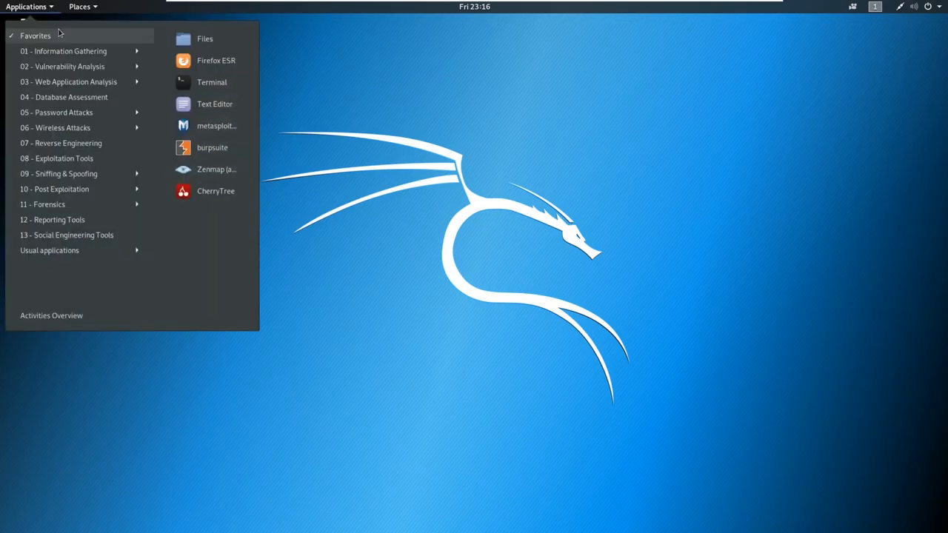
{"action": "left_click", "coordinate": [212, 83]}
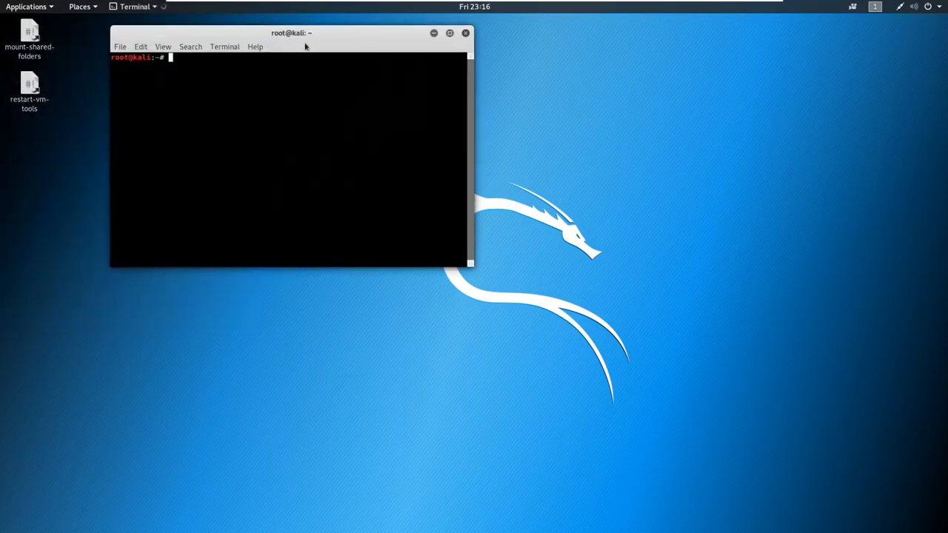
{"action": "left_click_drag", "start_coordinate": [291, 32], "coordinate": [475, 120]}
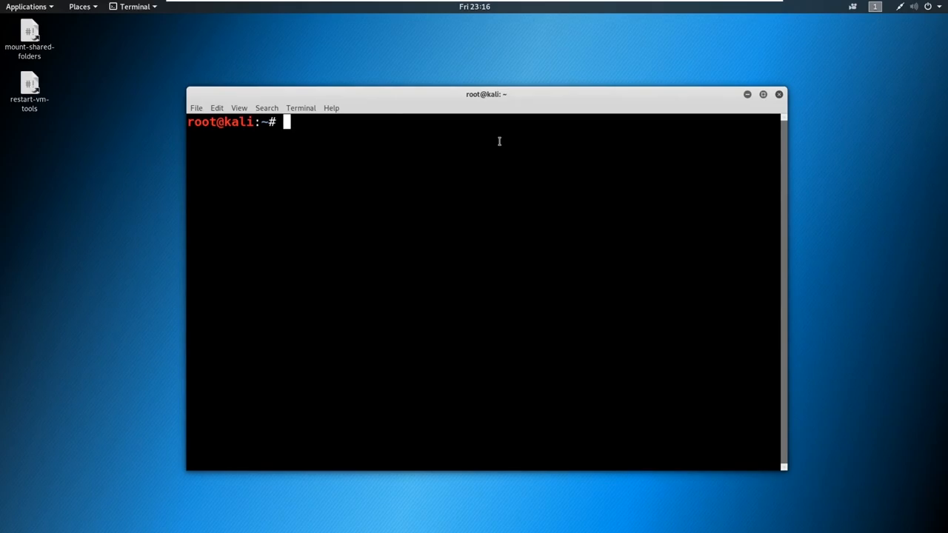
{"action": "type", "text": "ifconfig"}
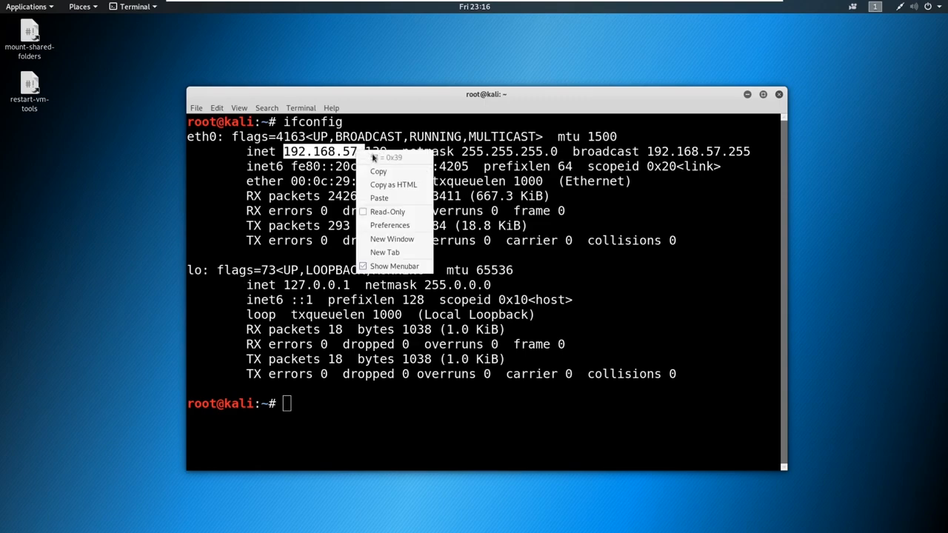
{"action": "left_click", "coordinate": [378, 398]}
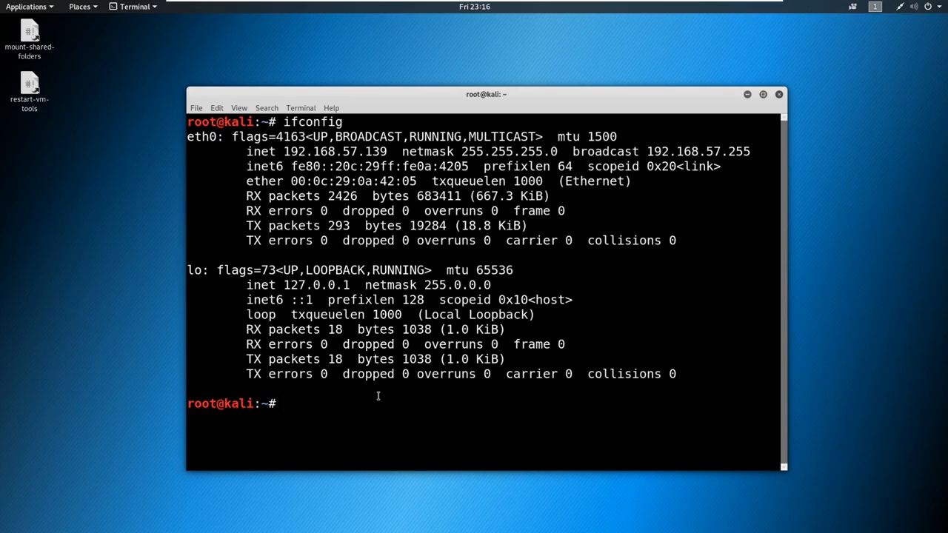
- Run netdiscover -r 192.168.57.0/24 and highlight VMware host 192.168.57.134 in the results
{"action": "type", "text": "ne"}
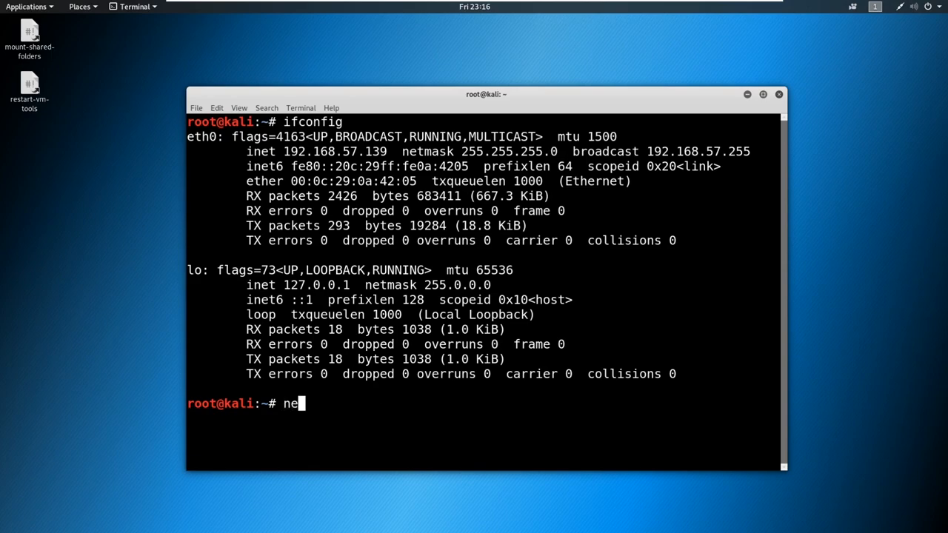
{"action": "type", "text": "tdiscover"}
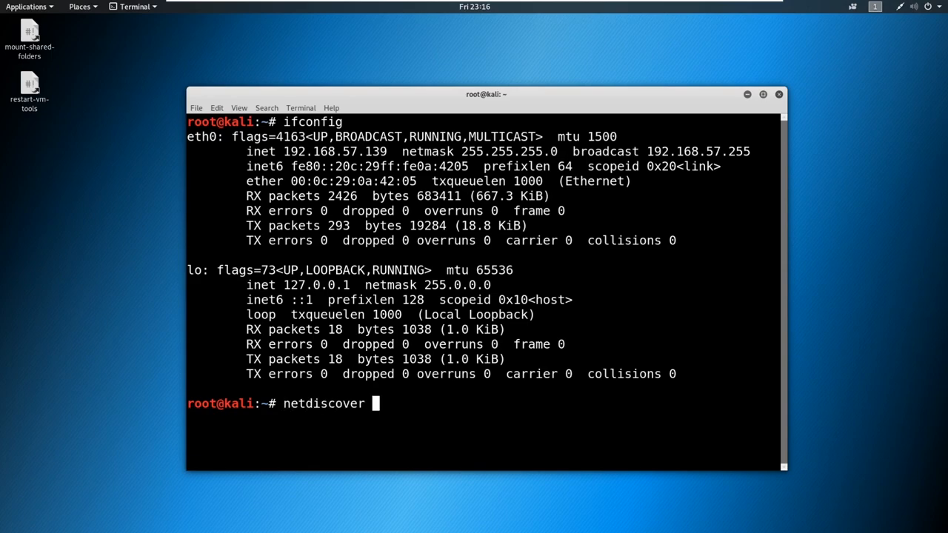
{"action": "type", "text": "-r"}
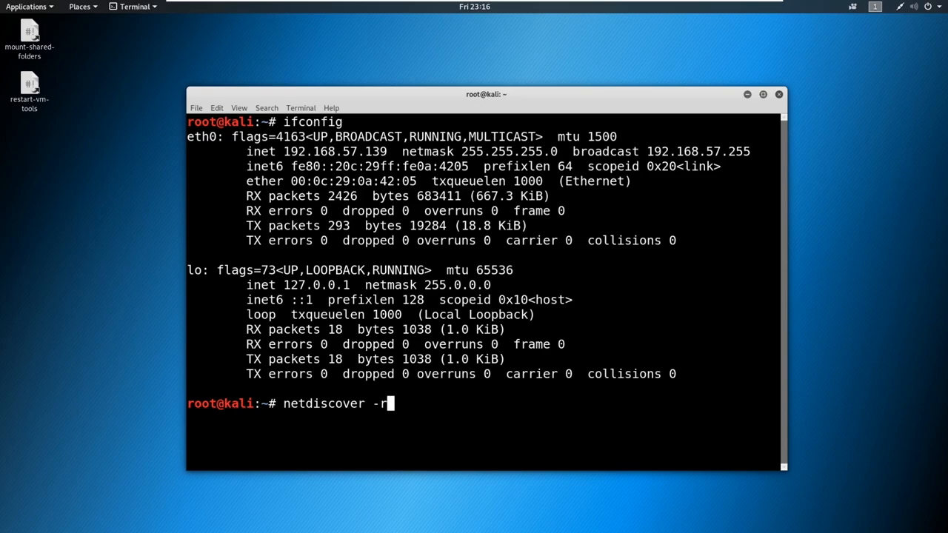
{"action": "type", "text": "192.168.57."}
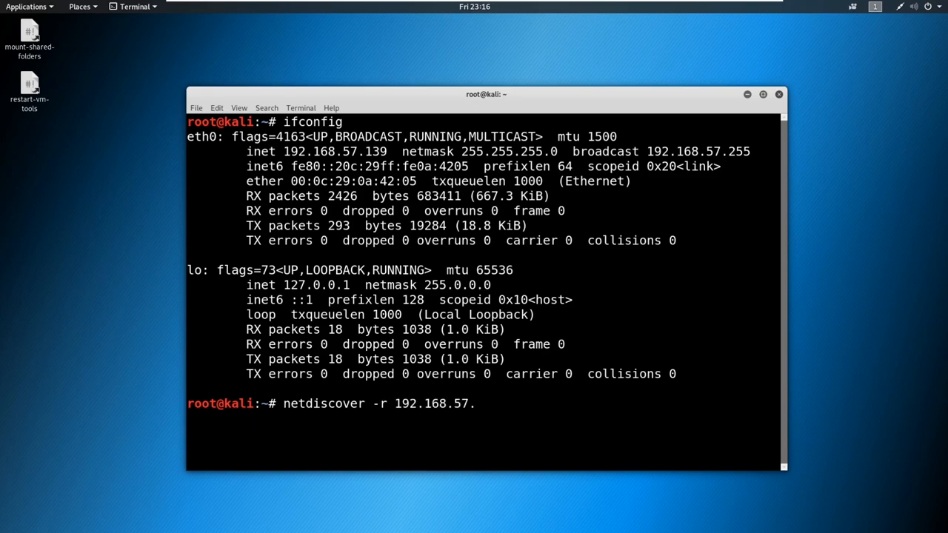
{"action": "type", "text": "0"}
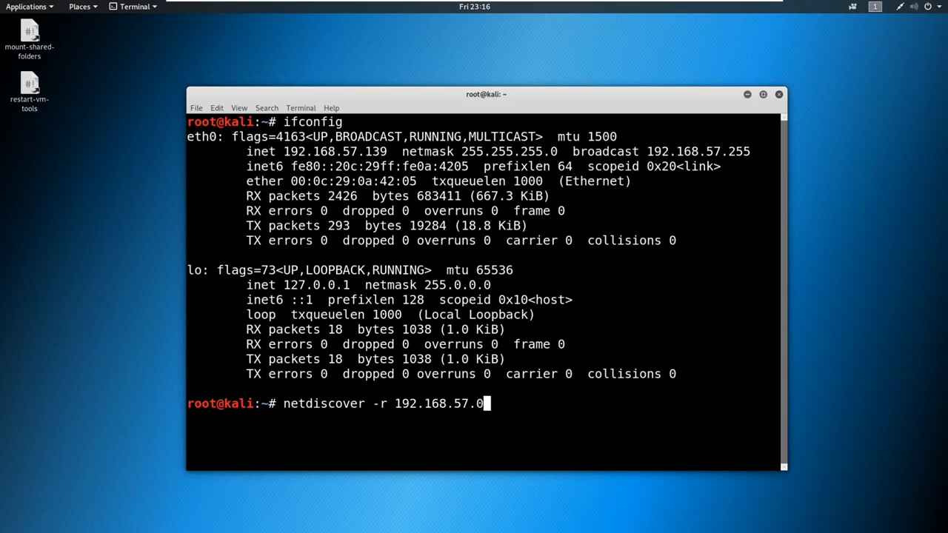
{"action": "type", "text": "/24"}
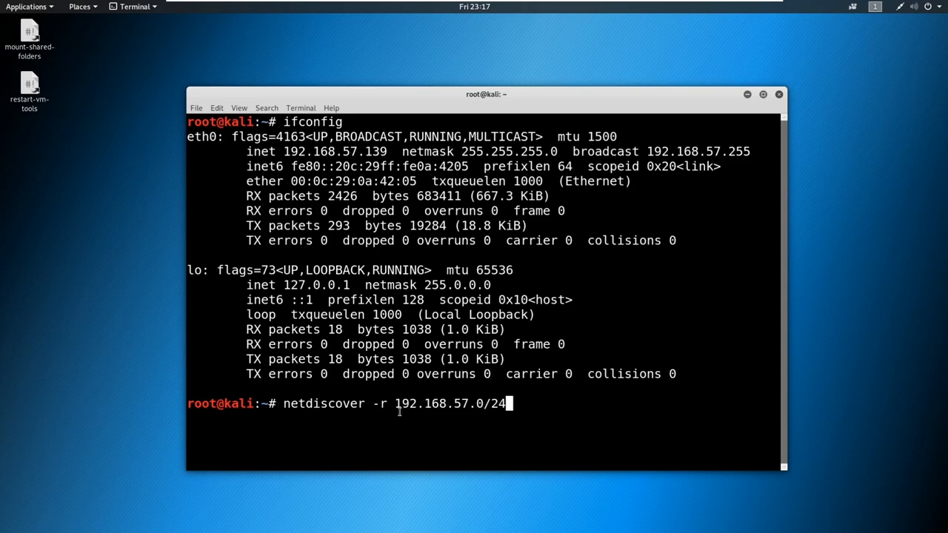
{"action": "mouse_move", "coordinate": [395, 403]}
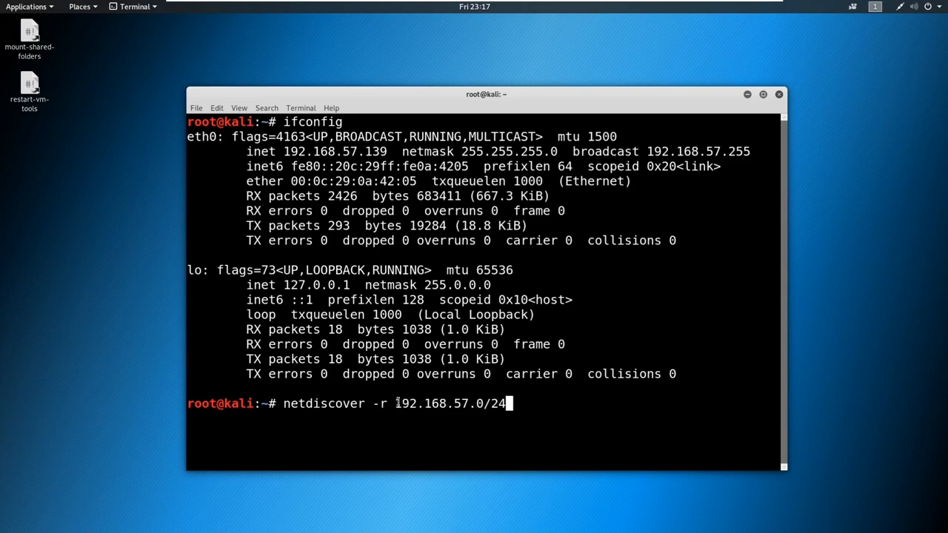
{"action": "double_click", "coordinate": [452, 404]}
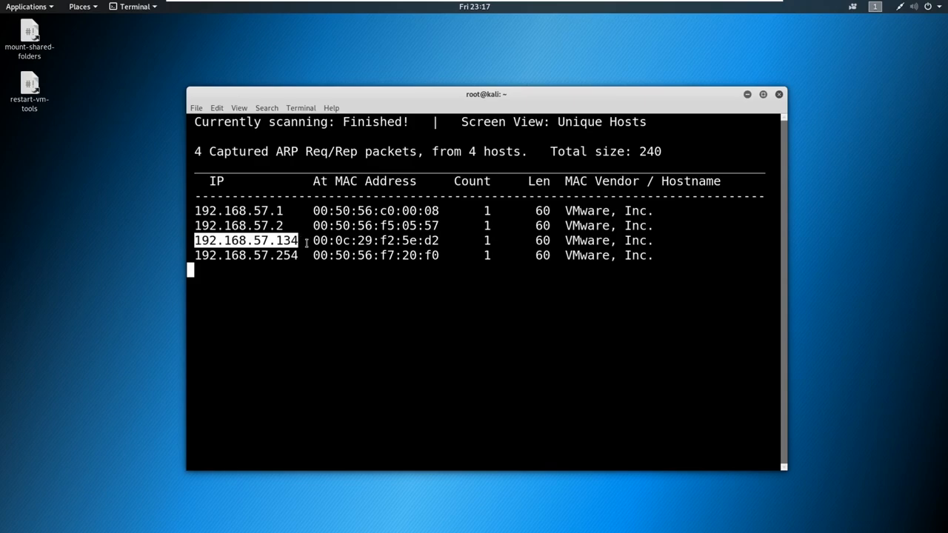
{"action": "mouse_move", "coordinate": [376, 199]}
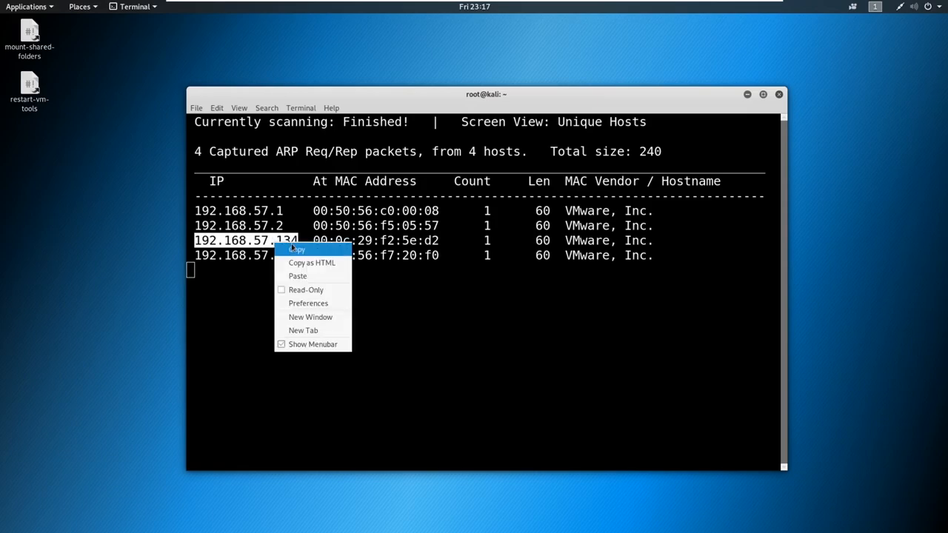
- Paste 192.168.57.134 into a new Text Editor note, then maximize the terminal
{"action": "left_click", "coordinate": [296, 250]}
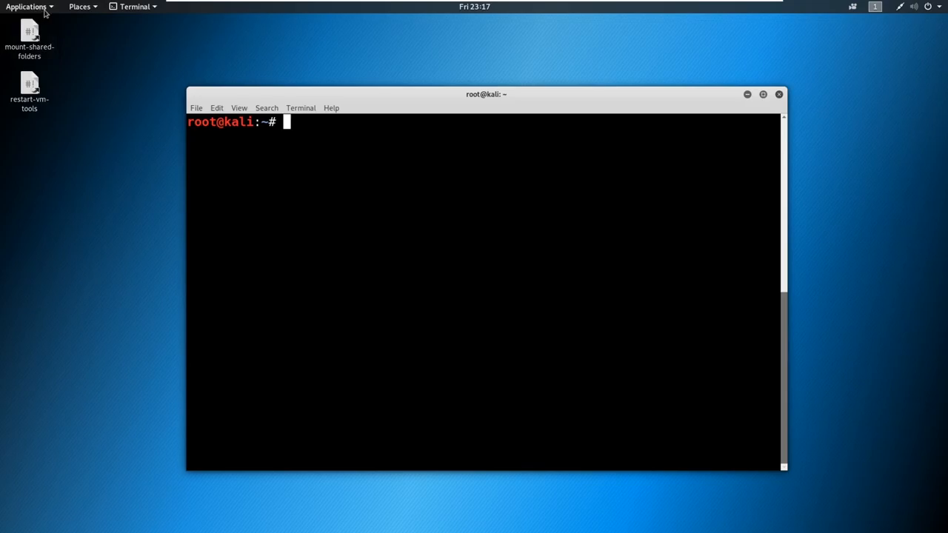
{"action": "left_click", "coordinate": [27, 6]}
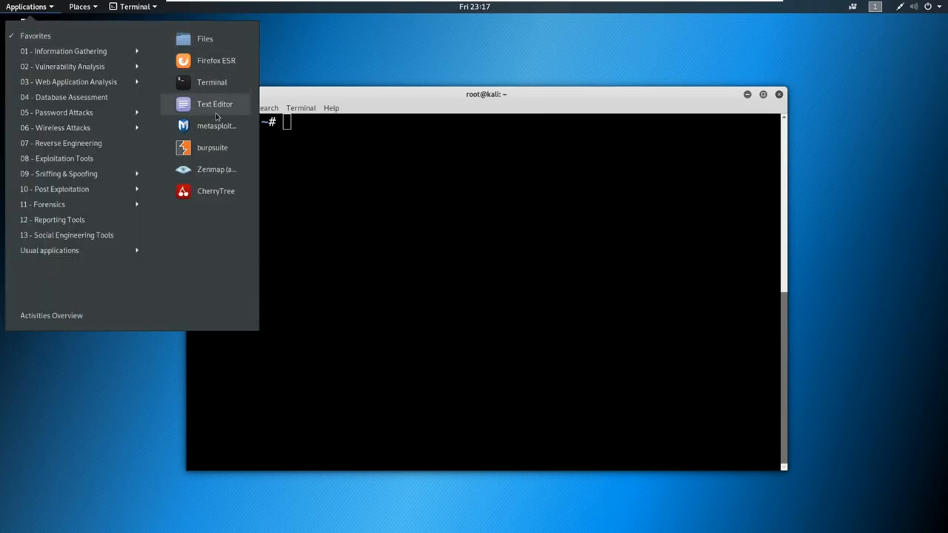
{"action": "left_click", "coordinate": [215, 104]}
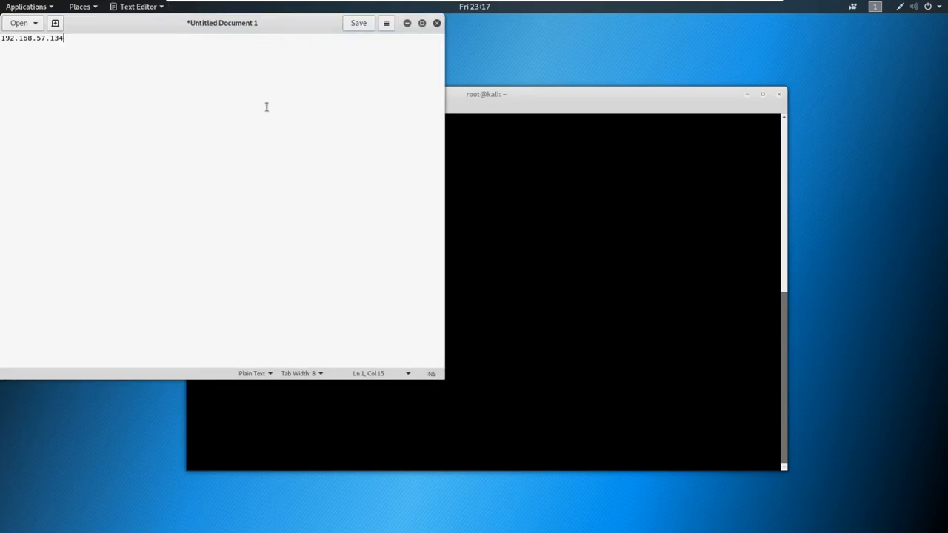
{"action": "left_click", "coordinate": [497, 94]}
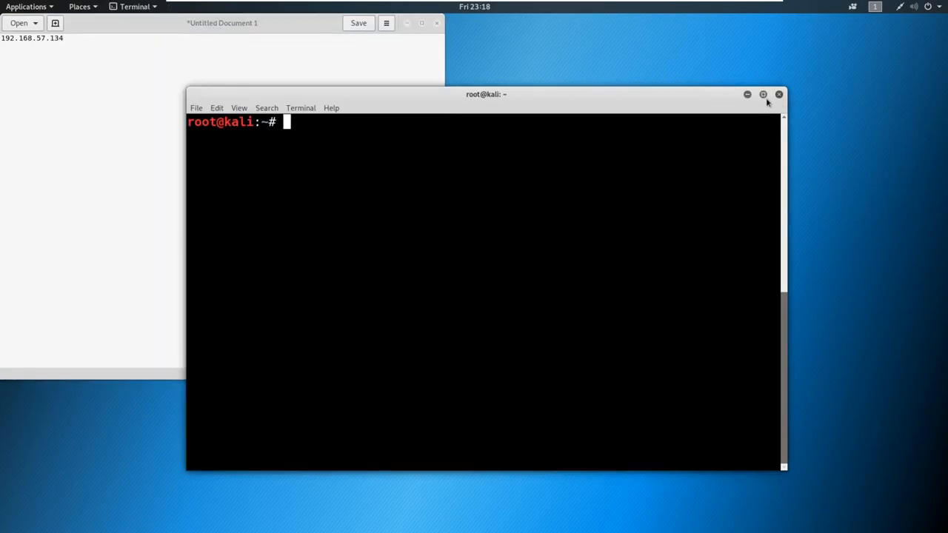
{"action": "left_click", "coordinate": [761, 95]}
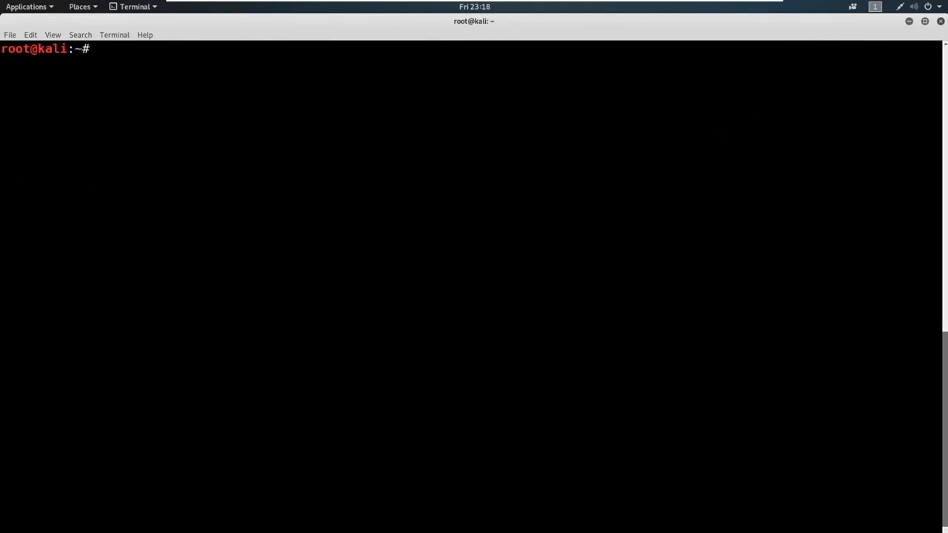
- Type the note 'SYN SYNACK ACK' followed by 'nmap' at the prompt
{"action": "type", "text": "SYN SYNACK ACK"}
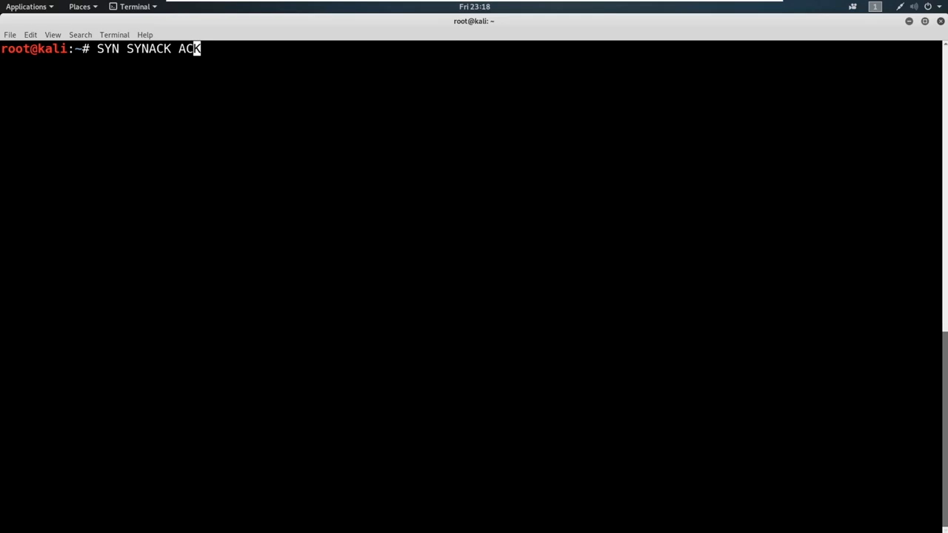
{"action": "type", "text": "nmap"}
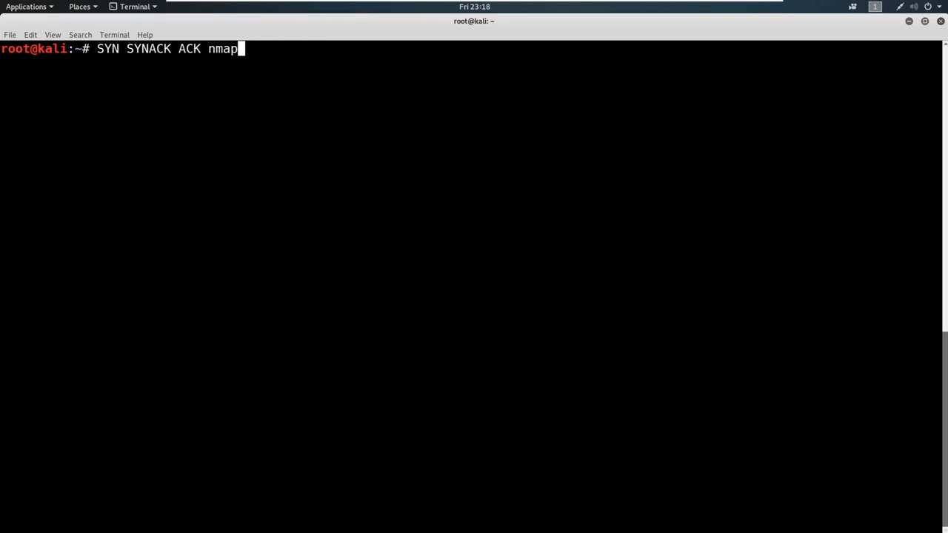
- Type -sS and edit the prompt note so it reads 'SYN SYNACK RST'
{"action": "type", "text": "-"}
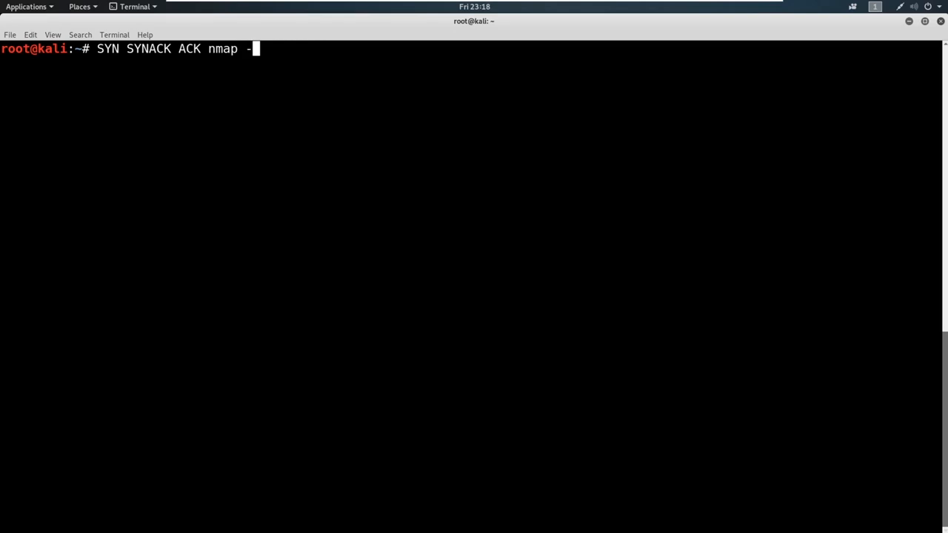
{"action": "type", "text": "sS"}
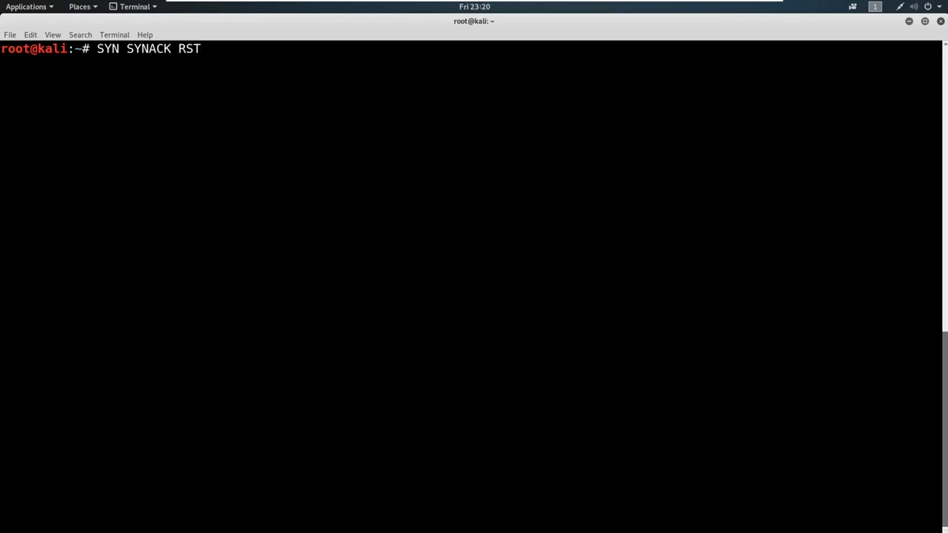
- Clear the handshake note and start the command with 'nmap -'
{"action": "type", "text": "nmap -"}
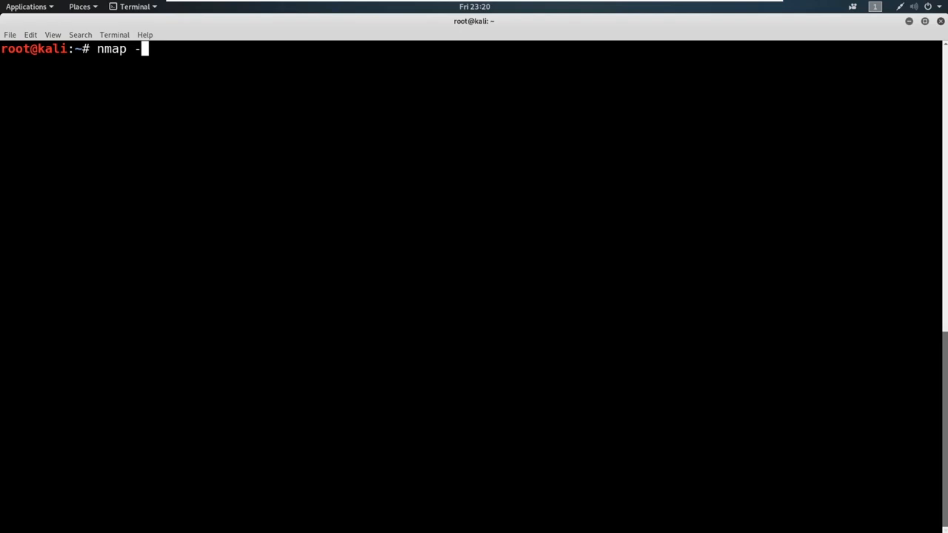
- Complete the command as 'nmap -T4 -p- -A' and highlight the -p- all-ports option
{"action": "type", "text": "T4 -p-"}
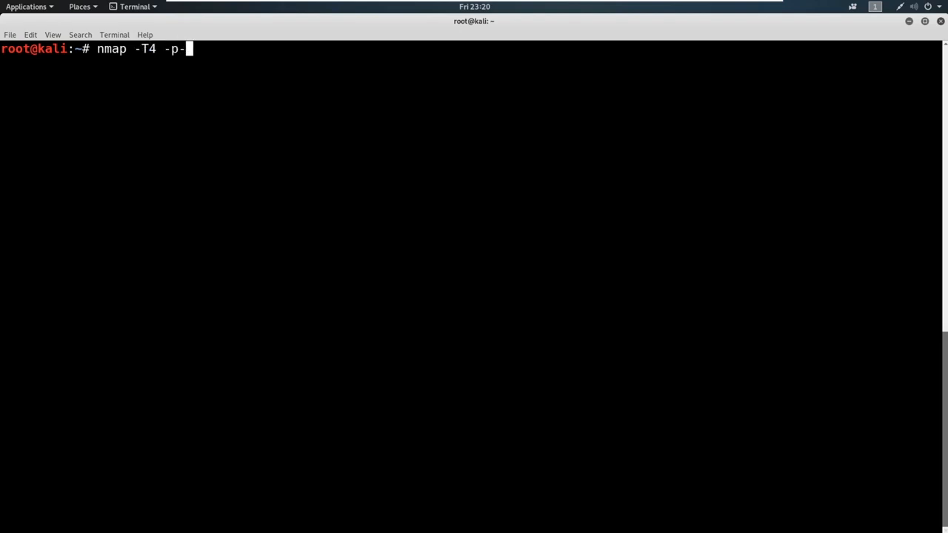
{"action": "type", "text": "-A"}
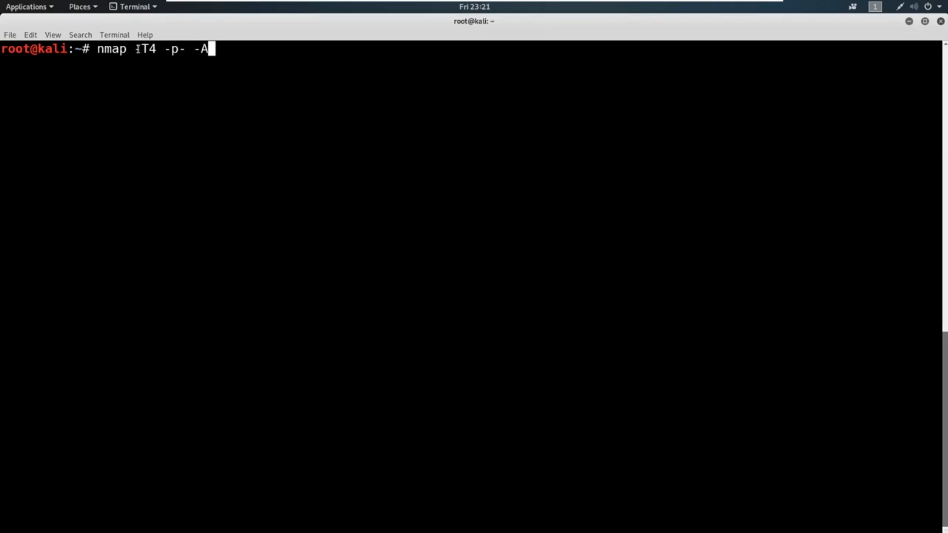
{"action": "double_click", "coordinate": [146, 52]}
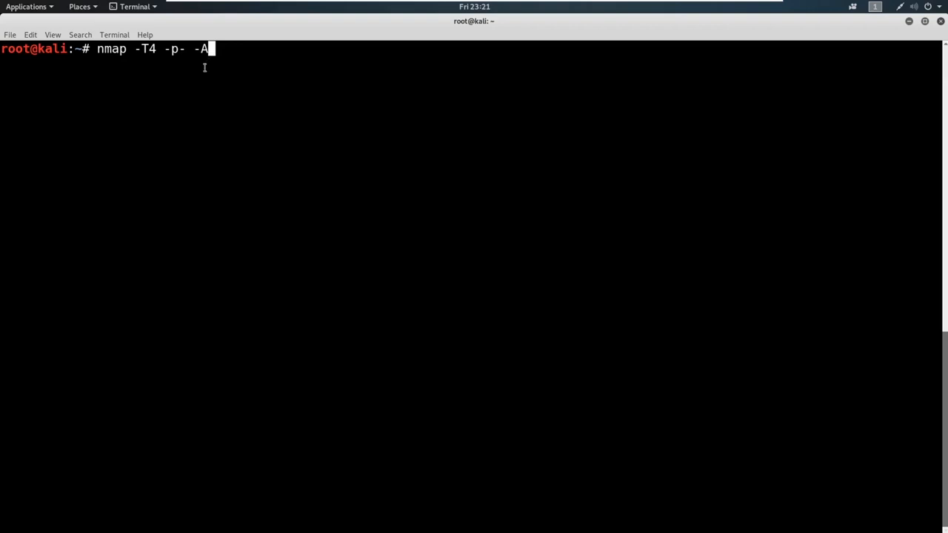
{"action": "mouse_move", "coordinate": [182, 71]}
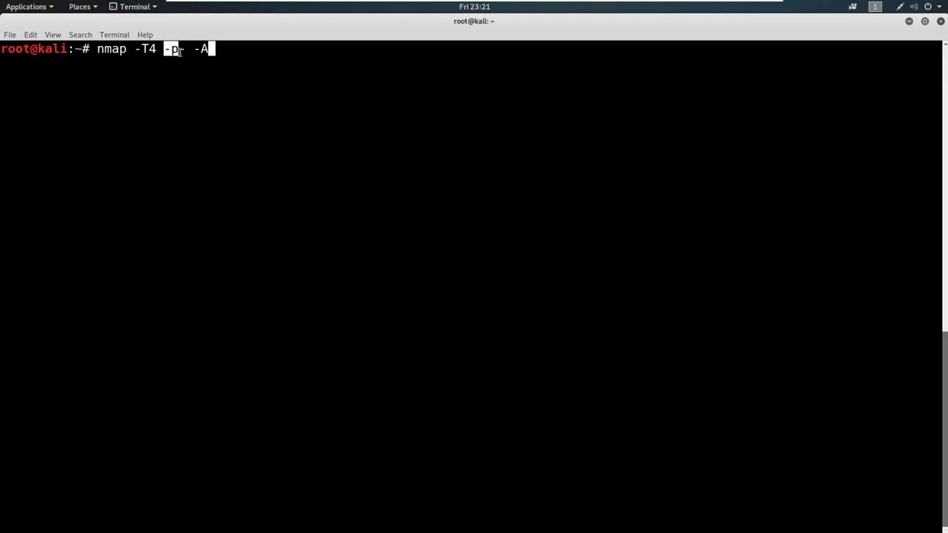
- Delete the -p- option so the command reads 'nmap -T4 -A'
{"action": "type", "text": "-"}
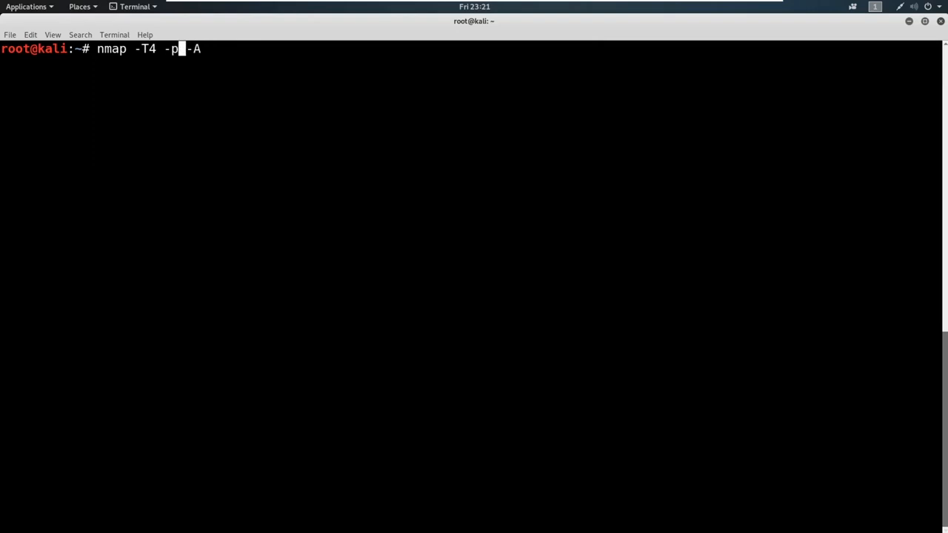
{"action": "key", "text": "BackSpace"}
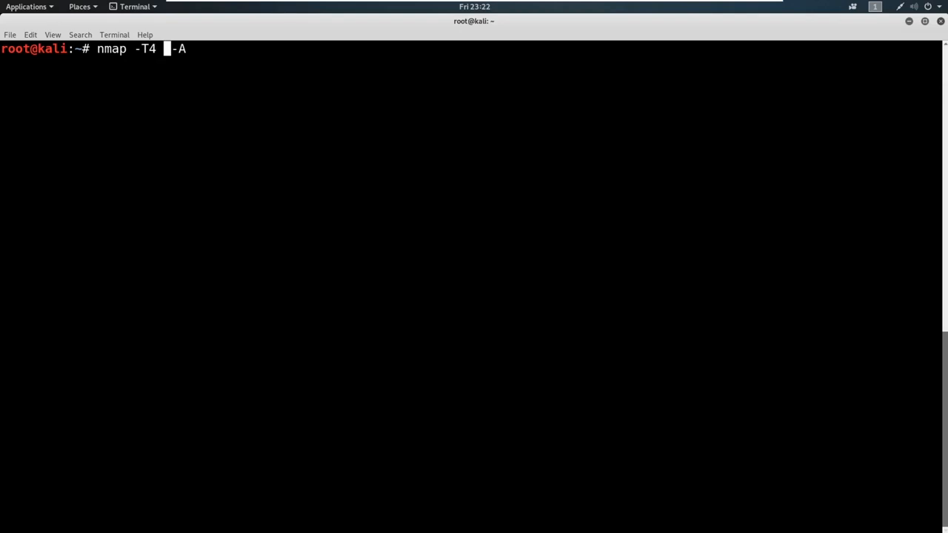
- Try port lists 443 and 80,443,53, then restore -p- before -A
{"action": "type", "text": "-p-"}
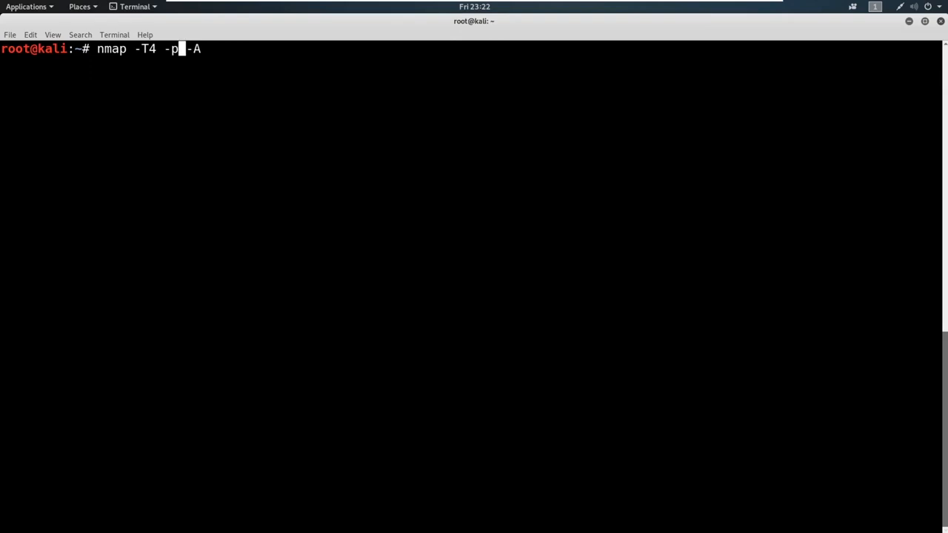
{"action": "type", "text": "443"}
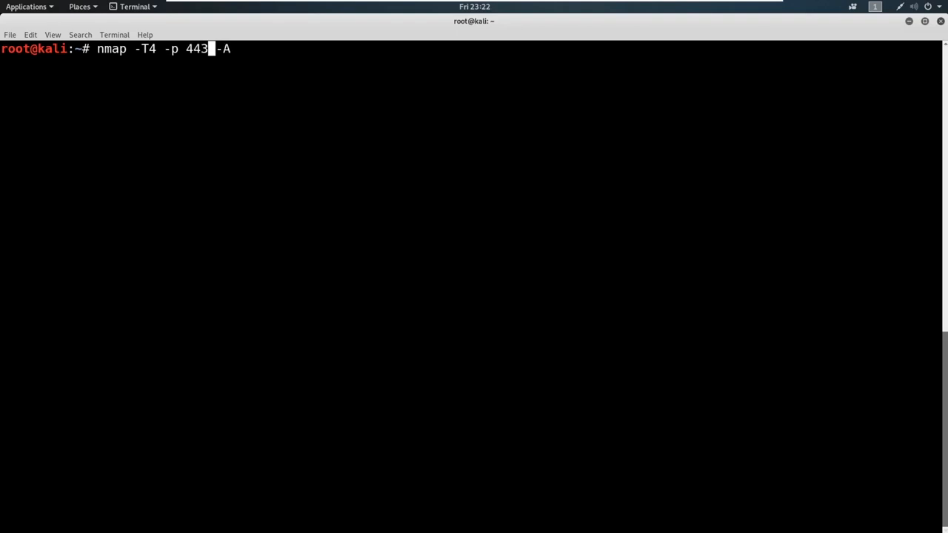
{"action": "key", "text": "BackSpace"}
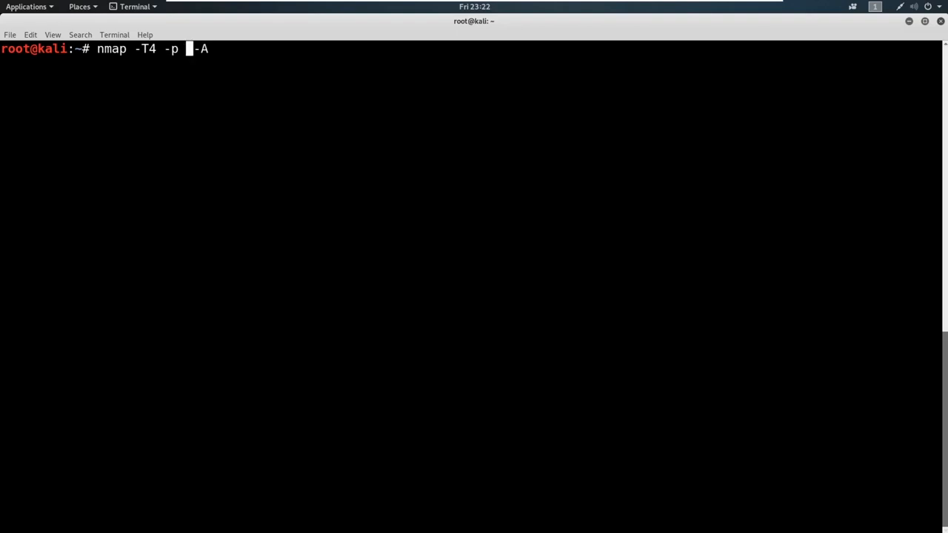
{"action": "type", "text": "80,443"}
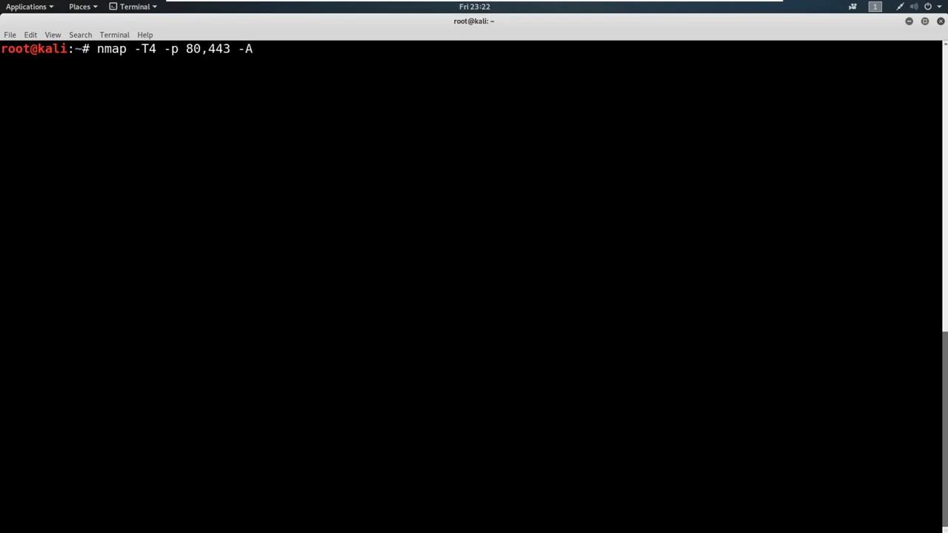
{"action": "type", "text": ",5"}
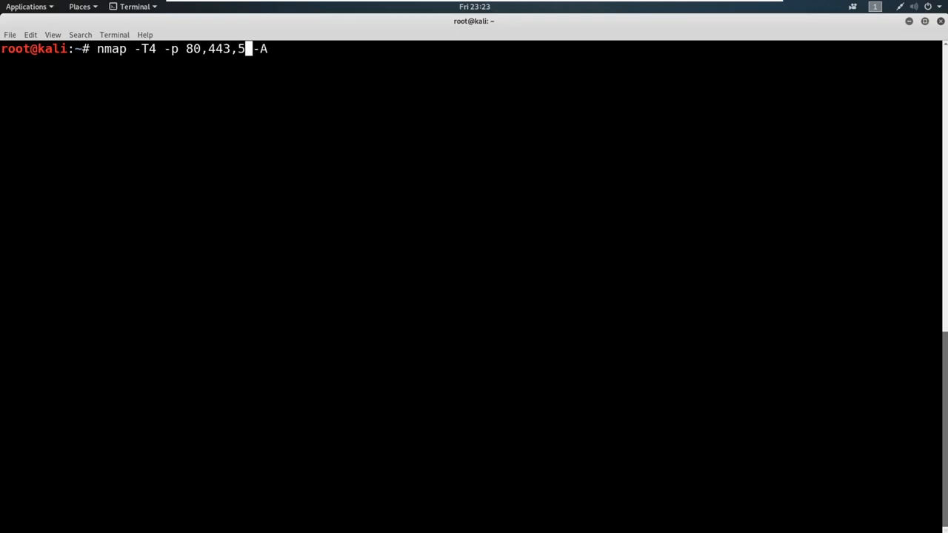
{"action": "type", "text": "3"}
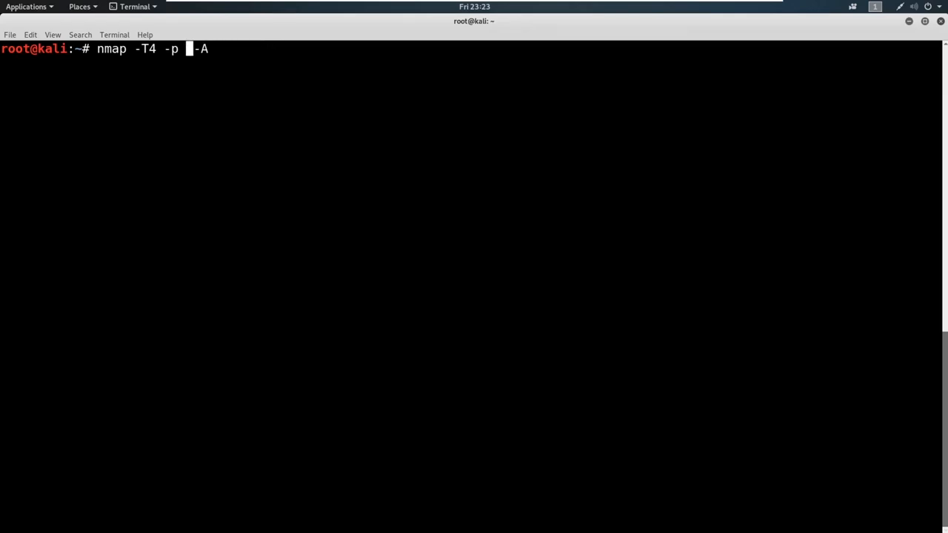
{"action": "type", "text": "-"}
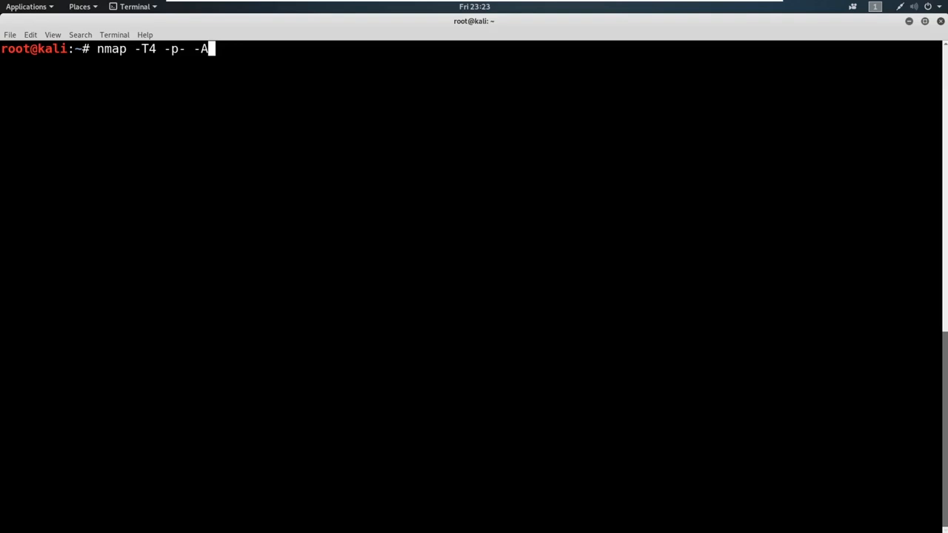
{"action": "mouse_move", "coordinate": [180, 88]}
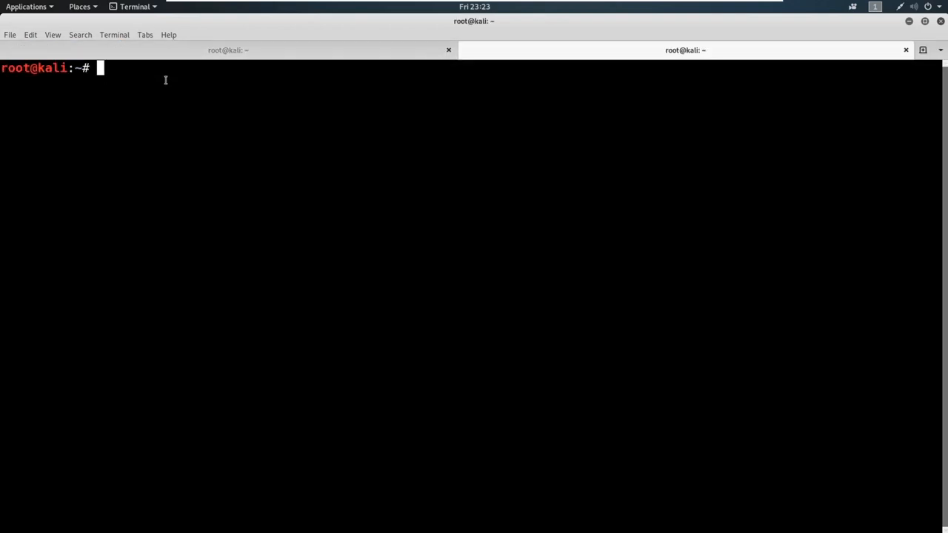
- Enter 'nmap -T4 -p- -A' at the root prompt, leaving room for the target
{"action": "type", "text": "nmap -T4 -p- -A"}
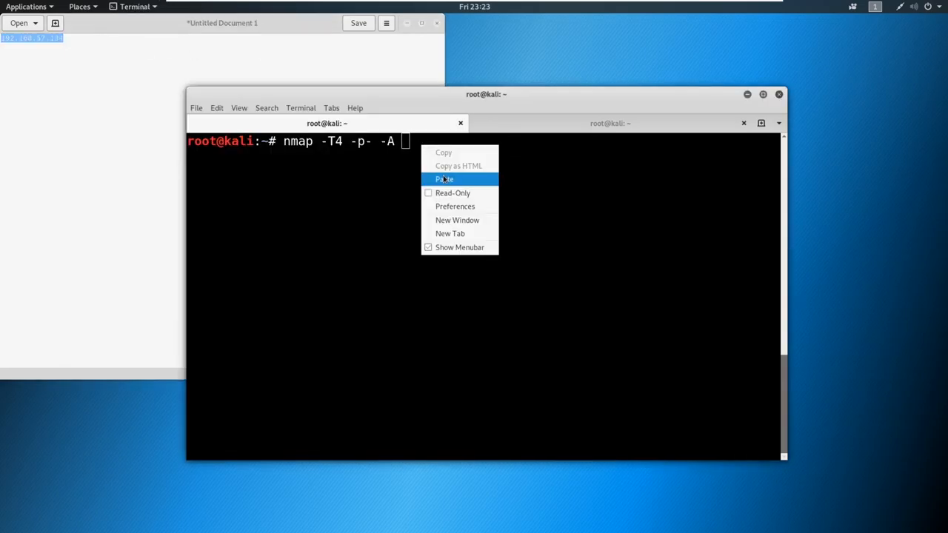
- Paste 192.168.57.134 into the nmap command and maximize the terminal window
{"action": "left_click", "coordinate": [444, 179]}
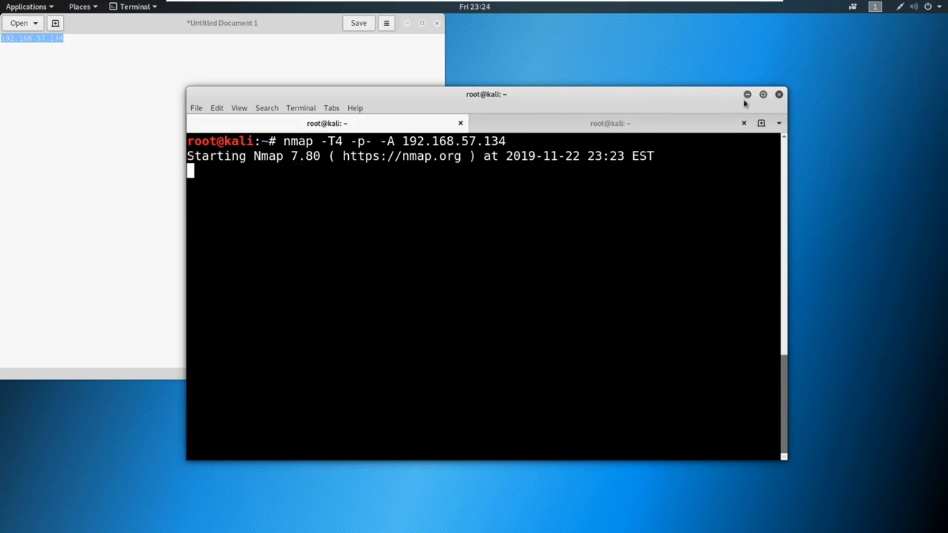
{"action": "left_click", "coordinate": [763, 95]}
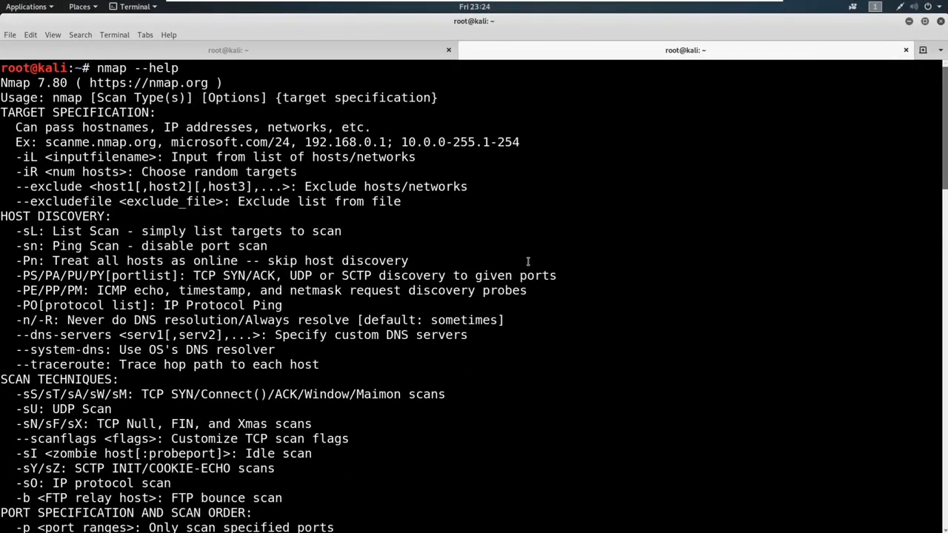
{"action": "mouse_move", "coordinate": [480, 237]}
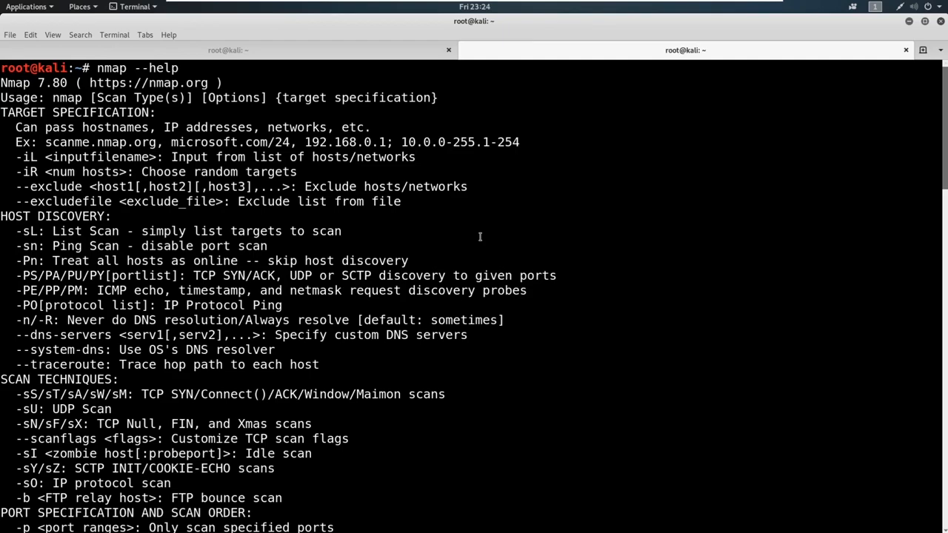
{"action": "mouse_move", "coordinate": [204, 202]}
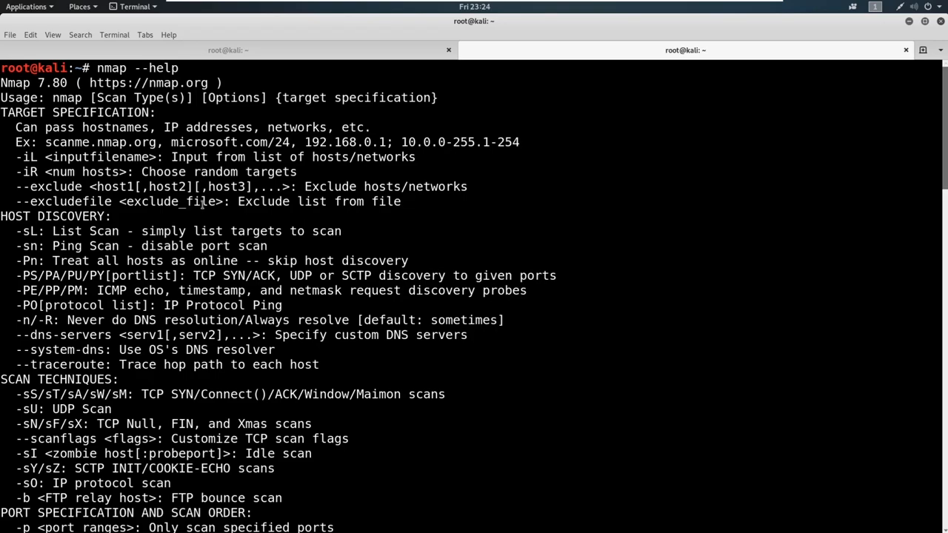
{"action": "scroll", "scroll_direction": "down", "scroll_amount": 3}
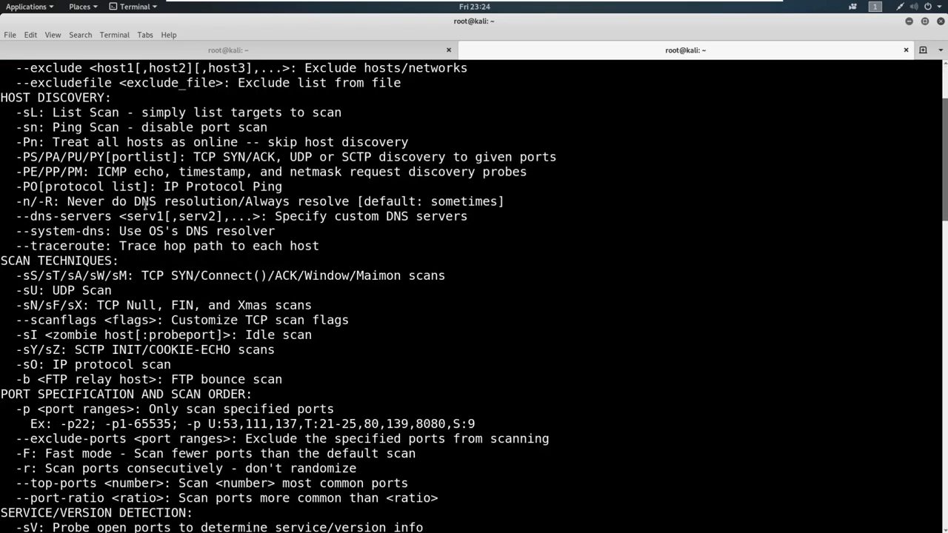
{"action": "mouse_move", "coordinate": [4, 97]}
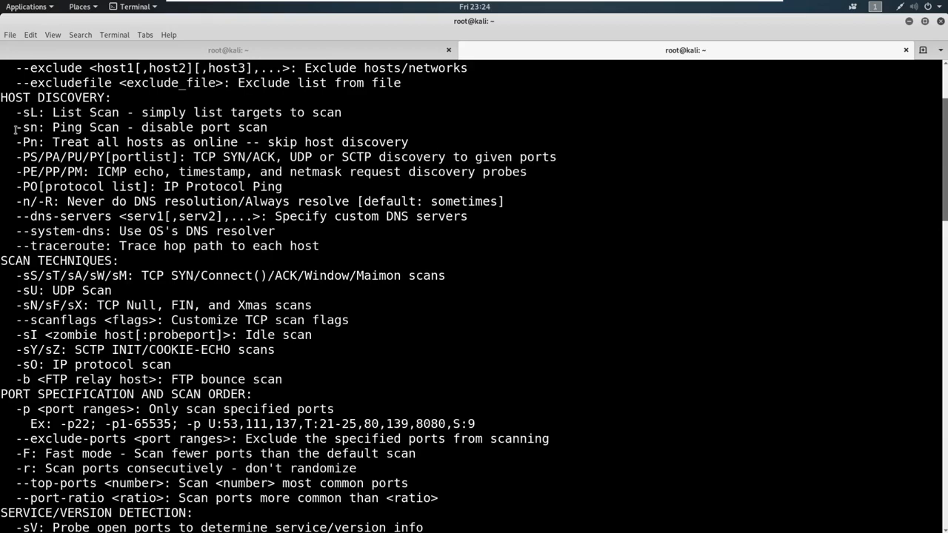
{"action": "double_click", "coordinate": [12, 128]}
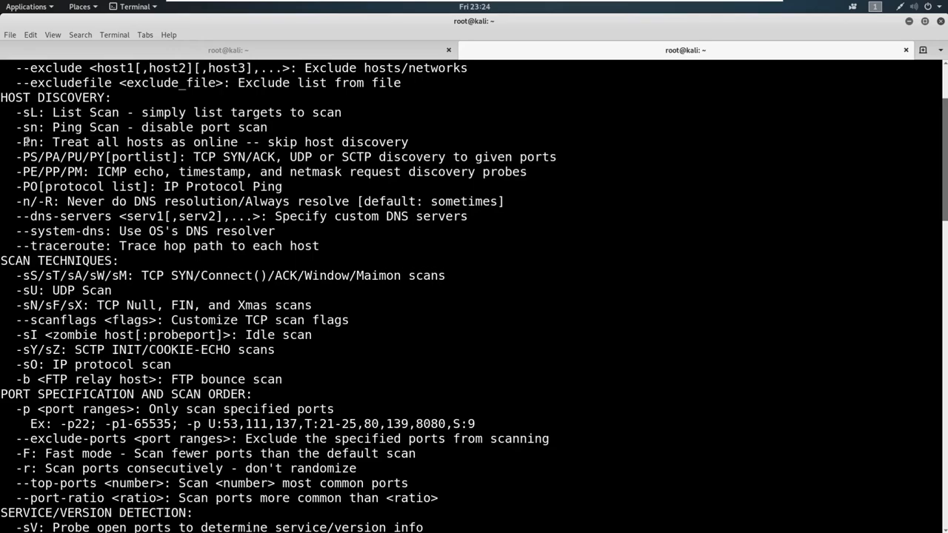
{"action": "double_click", "coordinate": [32, 143]}
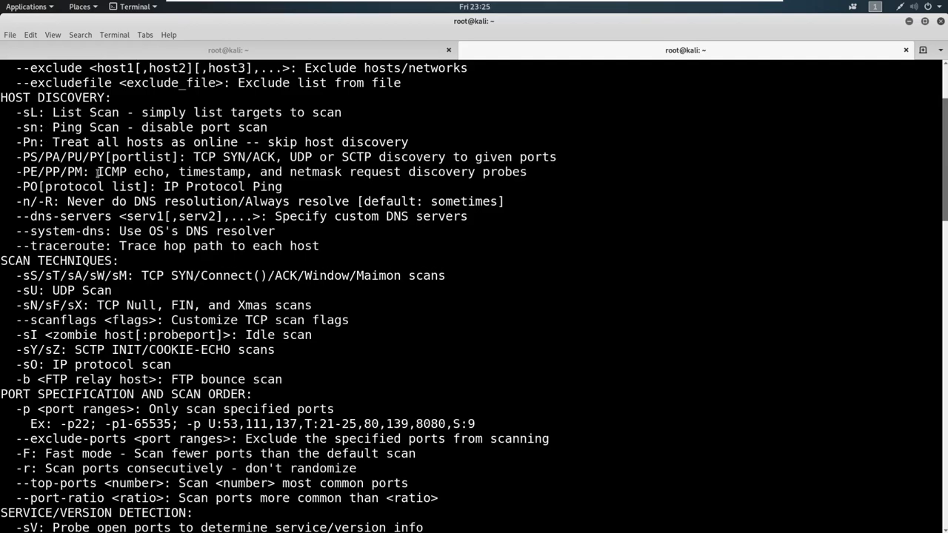
{"action": "scroll", "scroll_direction": "down", "scroll_amount": 3}
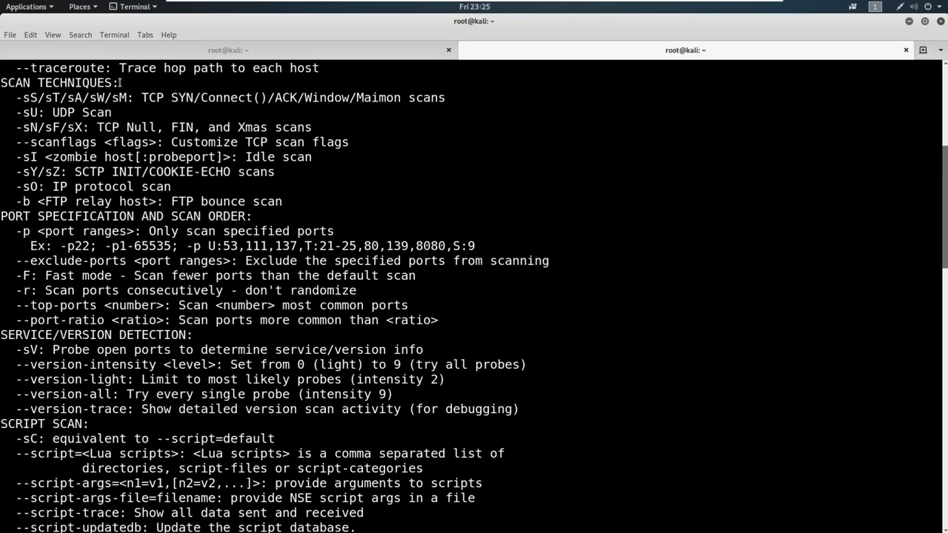
- Highlight the SCAN TECHNIQUES heading, the Connect/ACK/Window/Maimon scan types and the -sU UDP option
{"action": "double_click", "coordinate": [21, 97]}
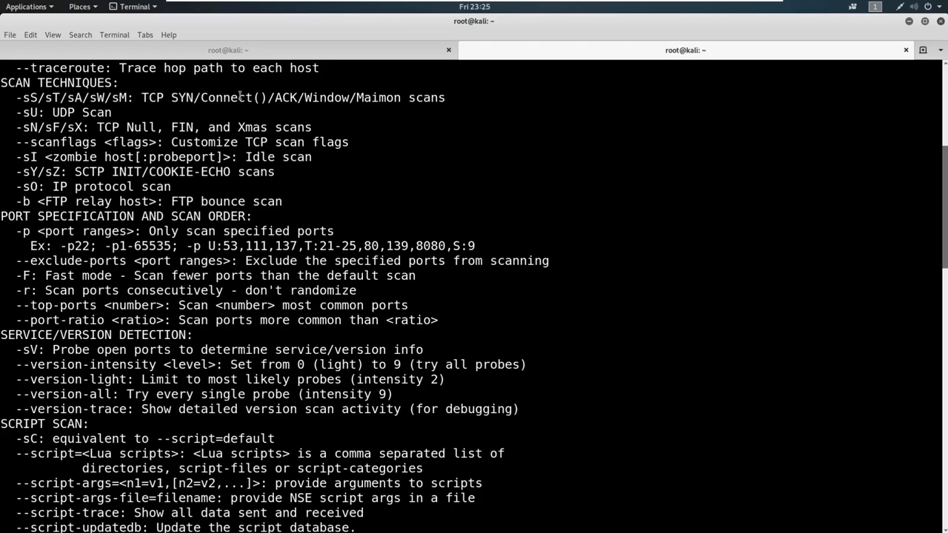
{"action": "left_click_drag", "start_coordinate": [195, 97], "coordinate": [444, 97]}
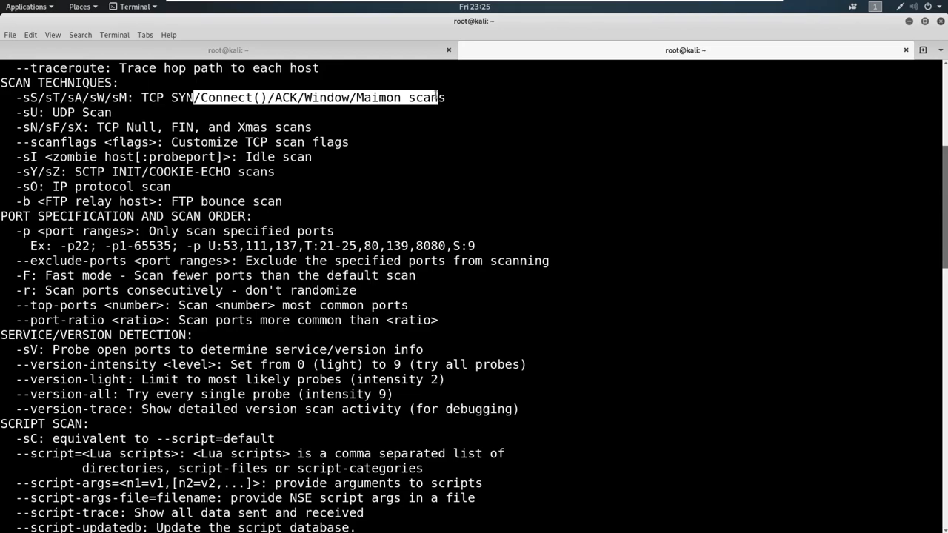
{"action": "mouse_move", "coordinate": [424, 82]}
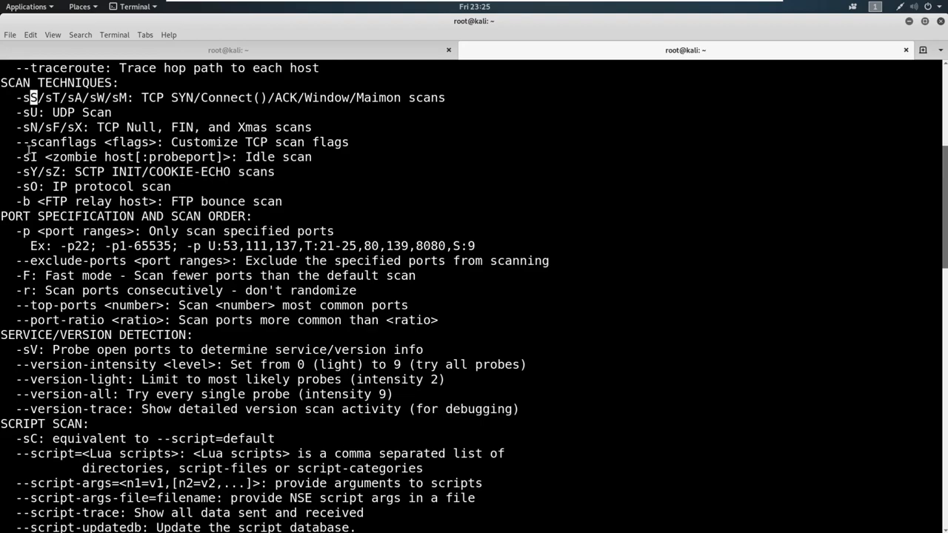
{"action": "double_click", "coordinate": [27, 111]}
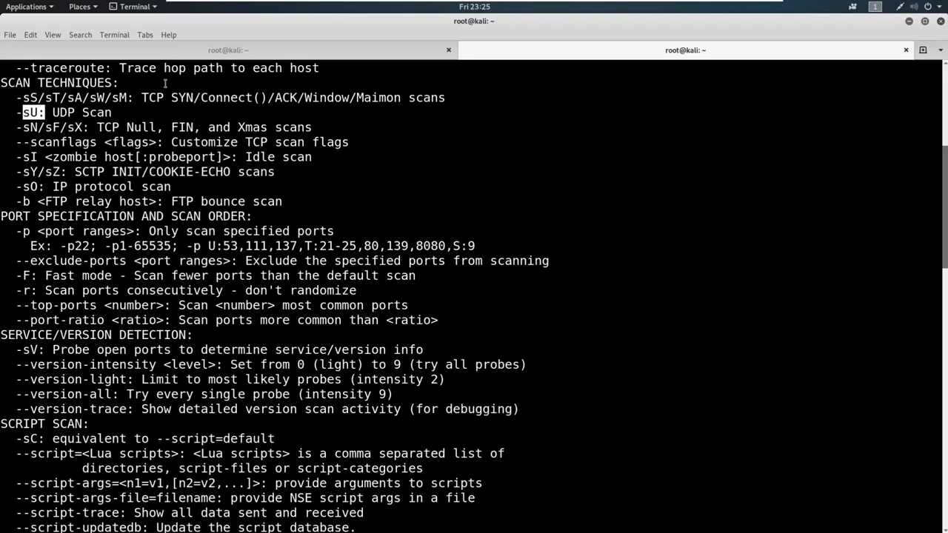
{"action": "mouse_move", "coordinate": [68, 123]}
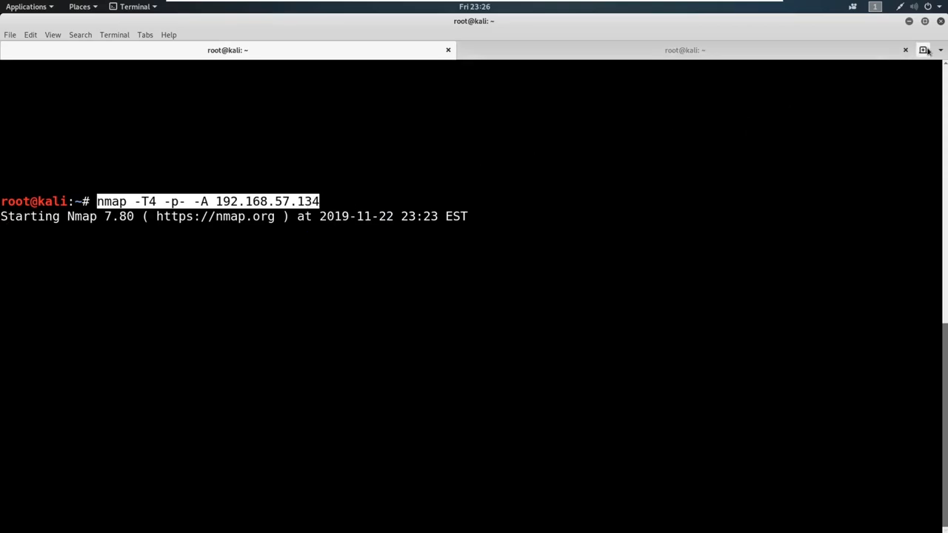
- Open a new terminal tab and type '-sU' at its prompt
{"action": "left_click", "coordinate": [920, 49]}
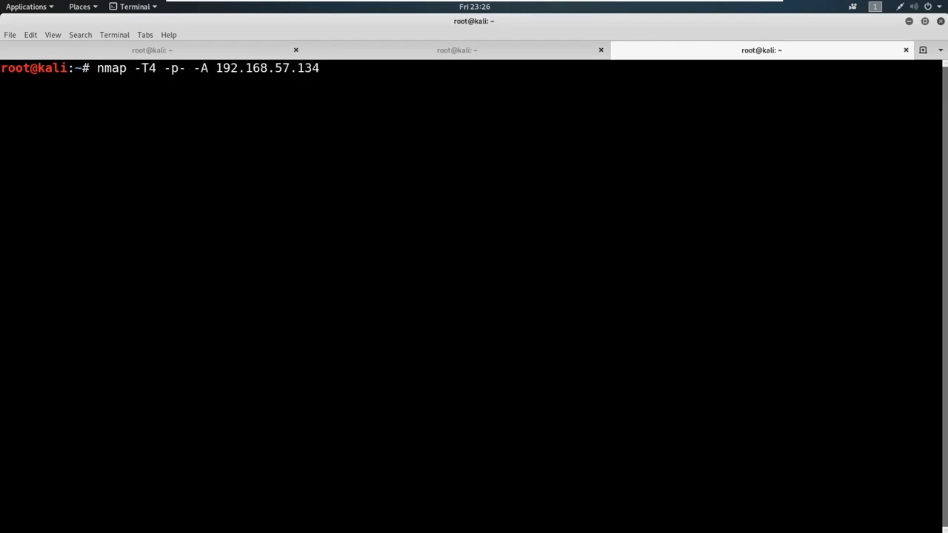
{"action": "type", "text": "-sU"}
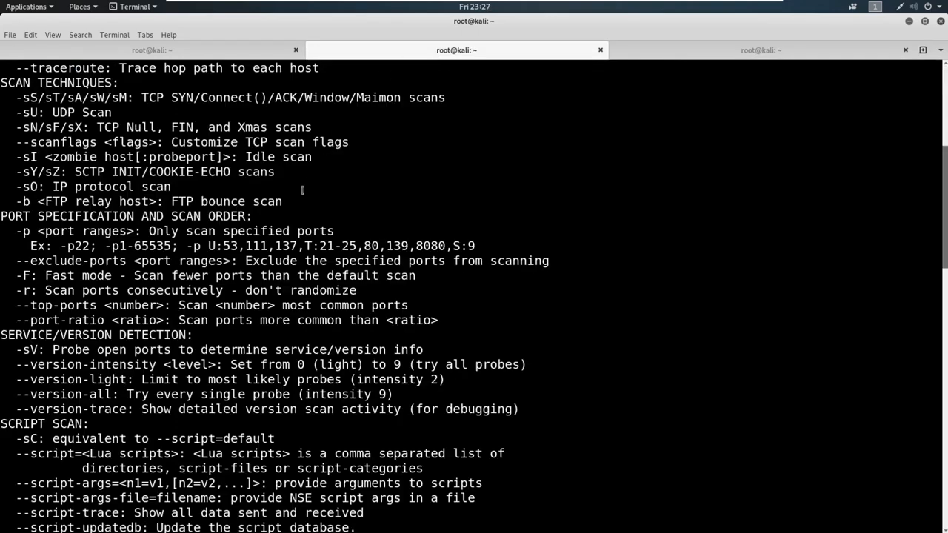
{"action": "mouse_move", "coordinate": [420, 263]}
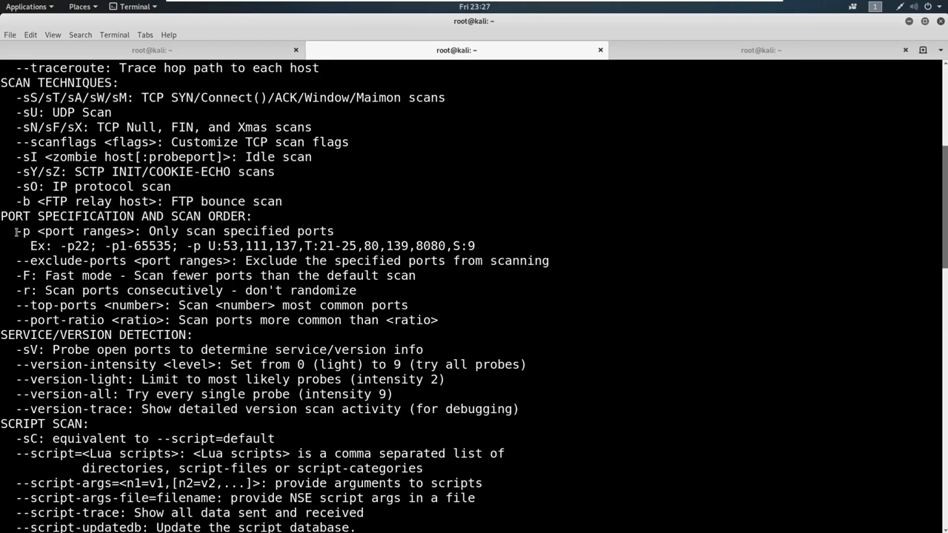
{"action": "mouse_move", "coordinate": [345, 230]}
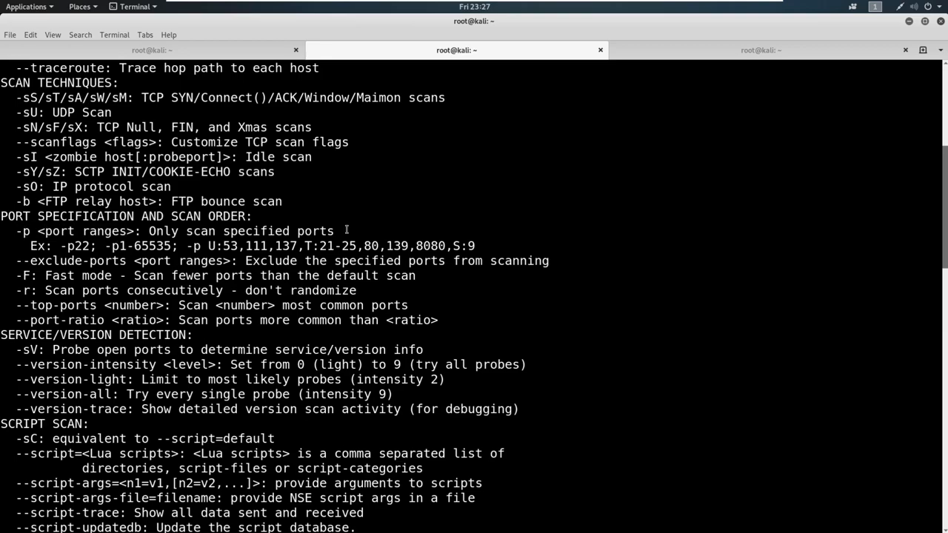
- Scroll the nmap help through script, OS detection and timing options, highlighting -sC
{"action": "scroll", "scroll_direction": "down", "scroll_amount": 3}
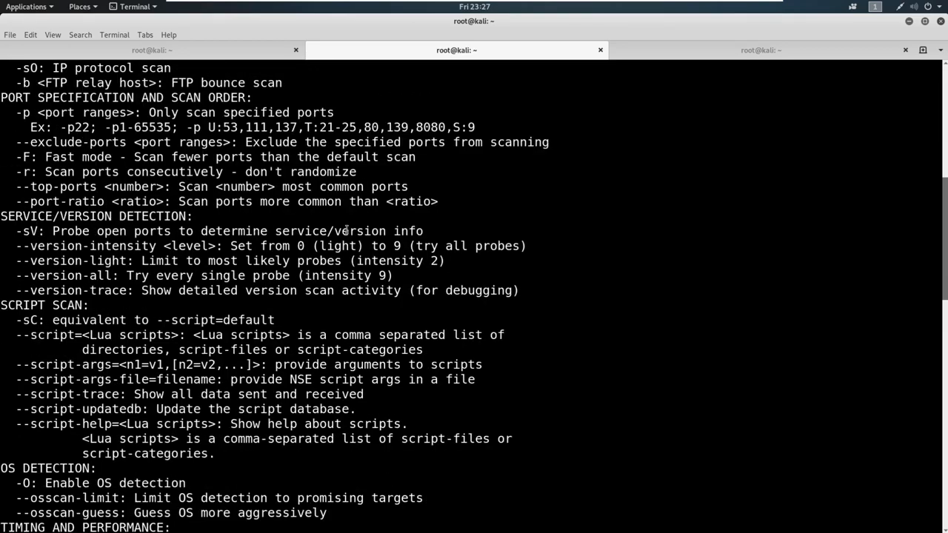
{"action": "scroll", "scroll_direction": "down", "scroll_amount": 3}
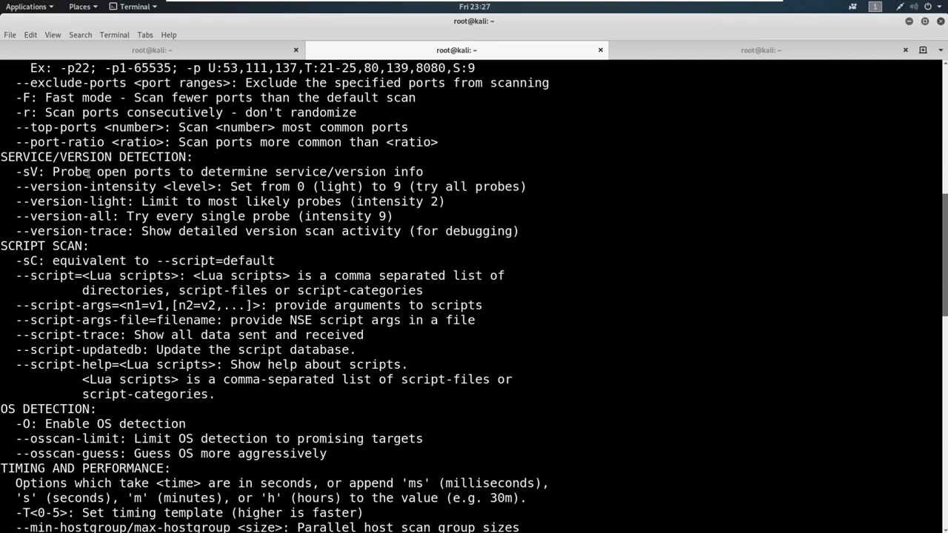
{"action": "double_click", "coordinate": [25, 172]}
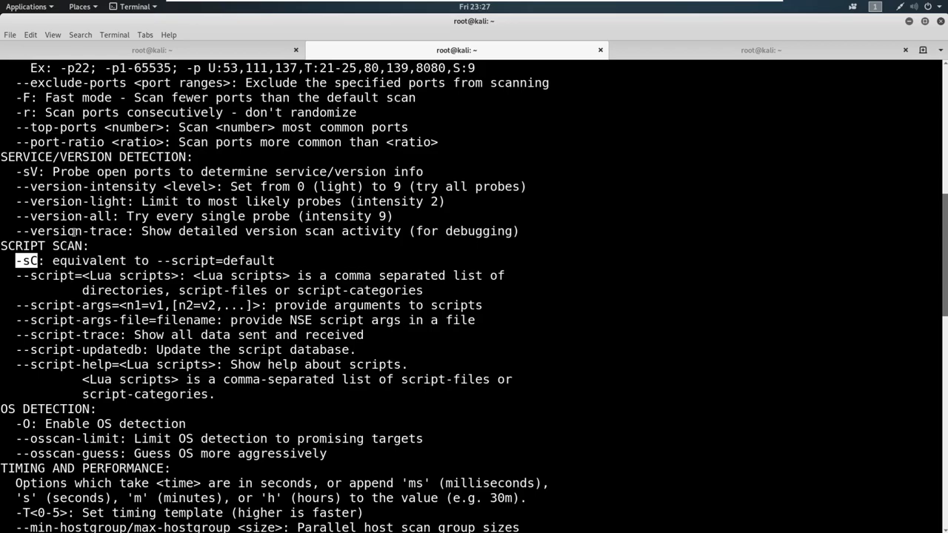
{"action": "scroll", "scroll_direction": "down", "scroll_amount": 3}
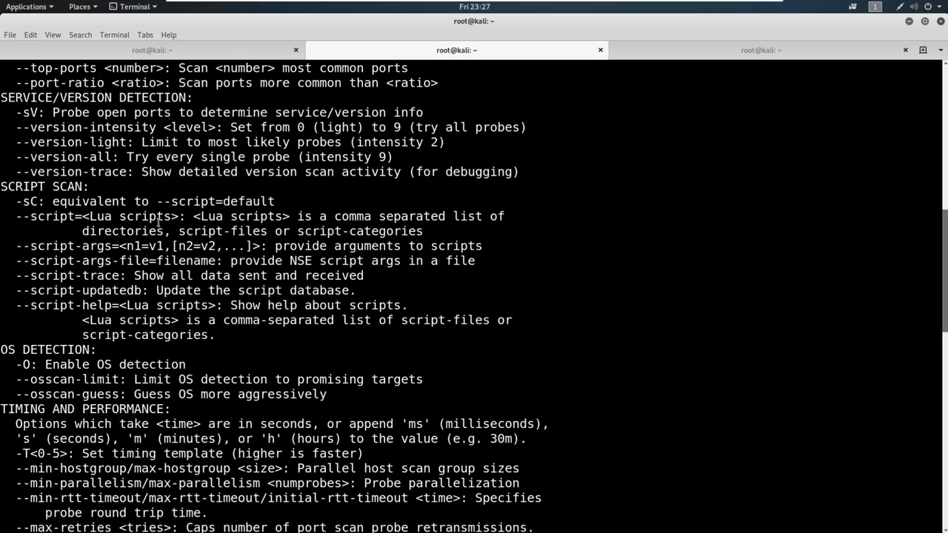
{"action": "scroll", "scroll_direction": "down", "scroll_amount": 3}
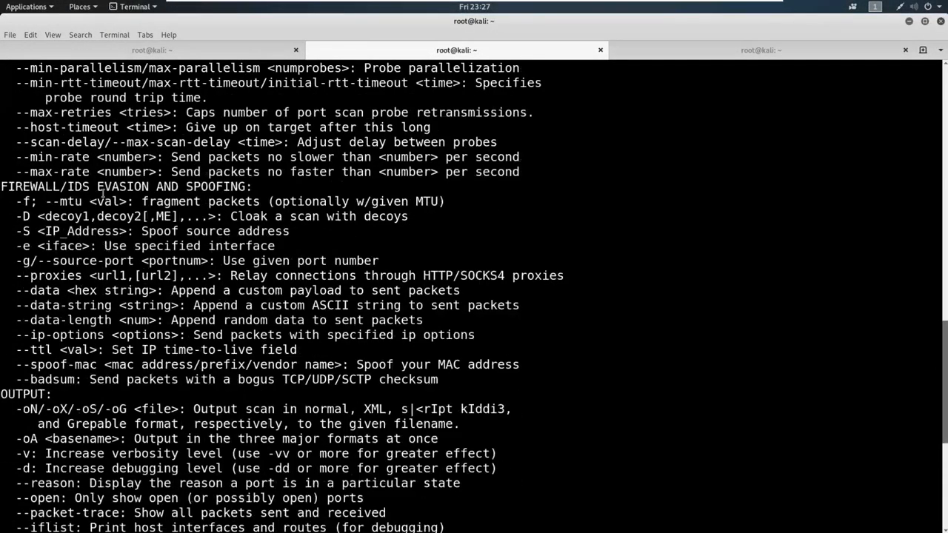
{"action": "scroll", "scroll_direction": "down", "scroll_amount": 3}
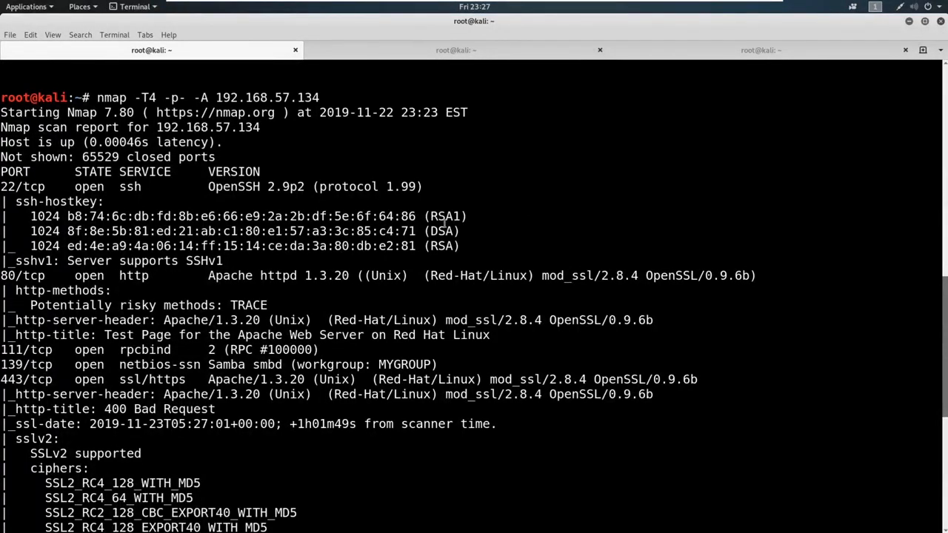
{"action": "mouse_move", "coordinate": [397, 133]}
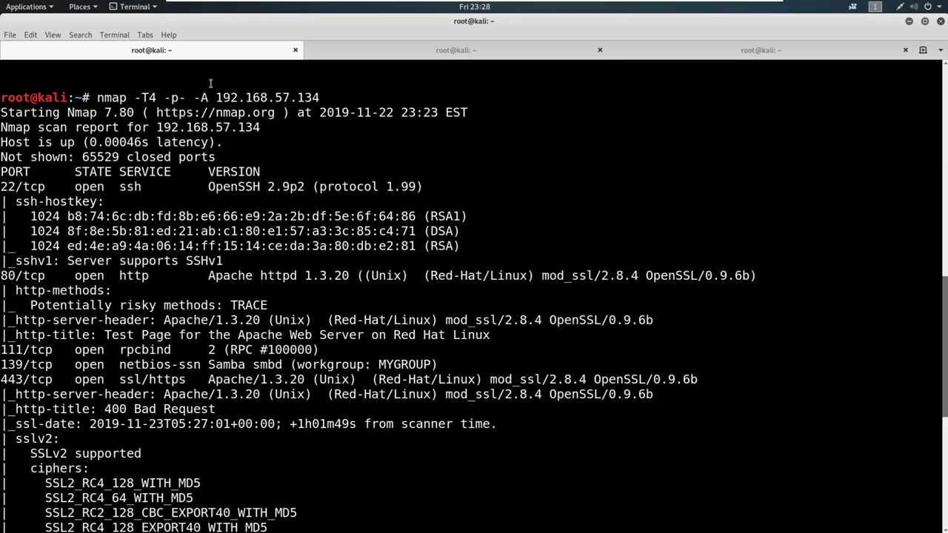
{"action": "mouse_move", "coordinate": [272, 142]}
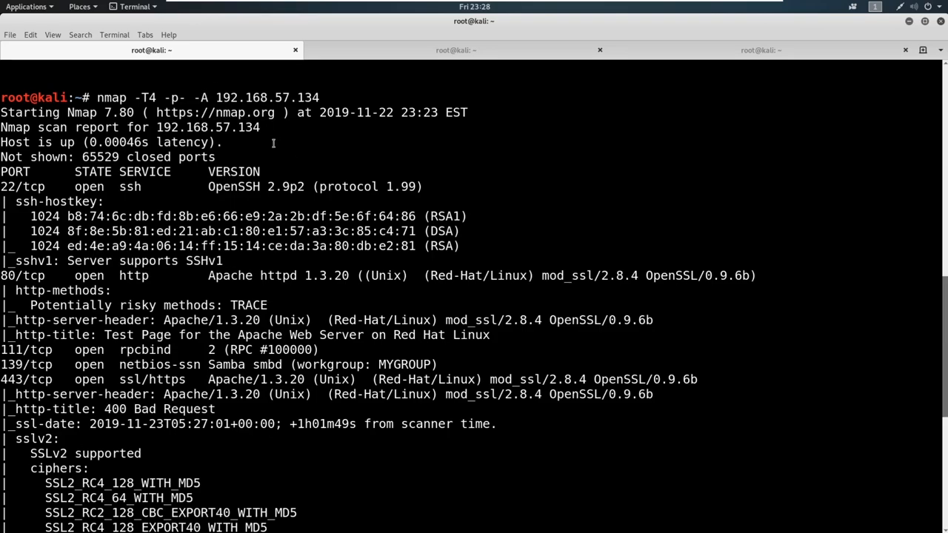
{"action": "scroll", "scroll_direction": "down", "scroll_amount": 3}
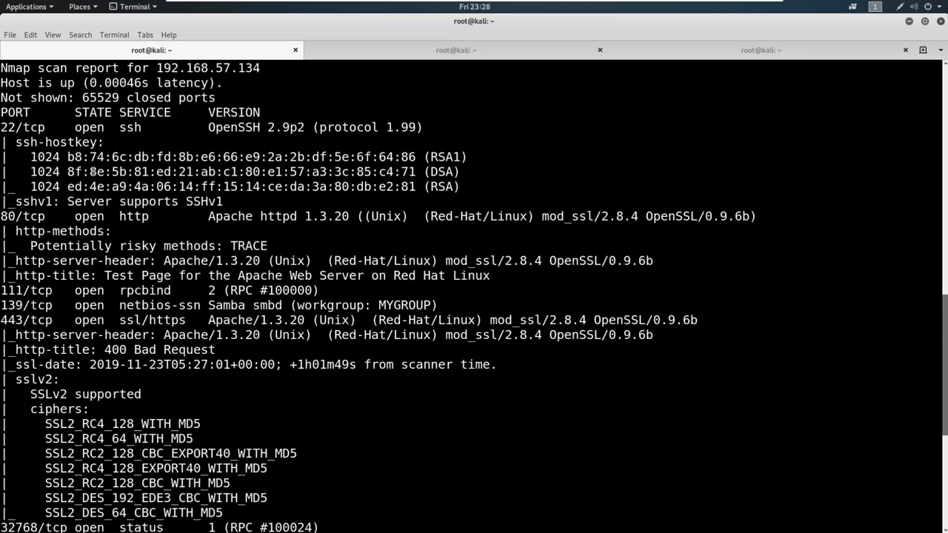
{"action": "double_click", "coordinate": [7, 127]}
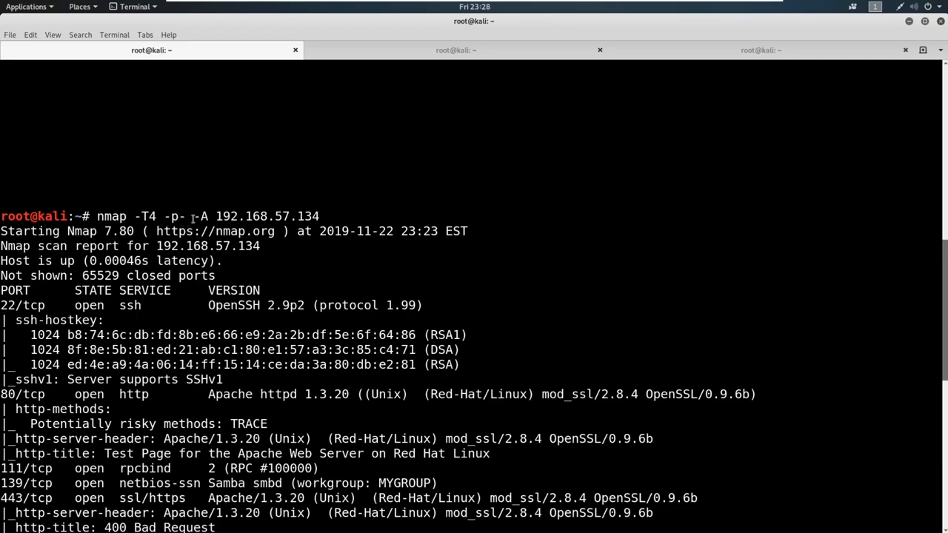
{"action": "double_click", "coordinate": [200, 216]}
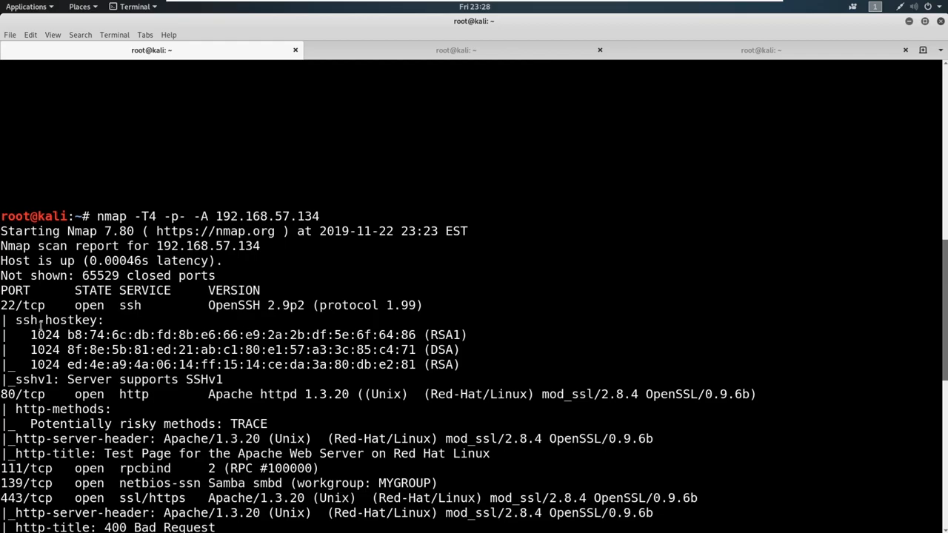
{"action": "mouse_move", "coordinate": [46, 301]}
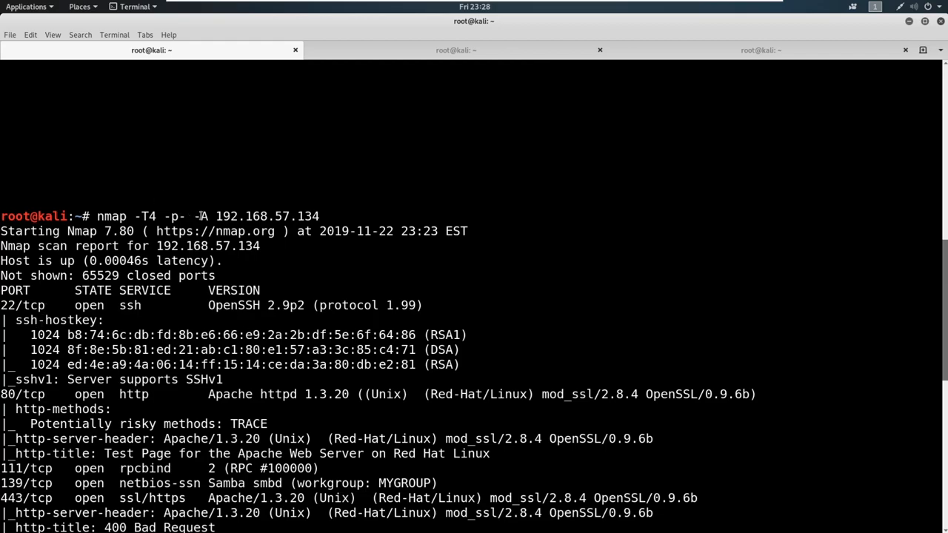
{"action": "mouse_move", "coordinate": [189, 205]}
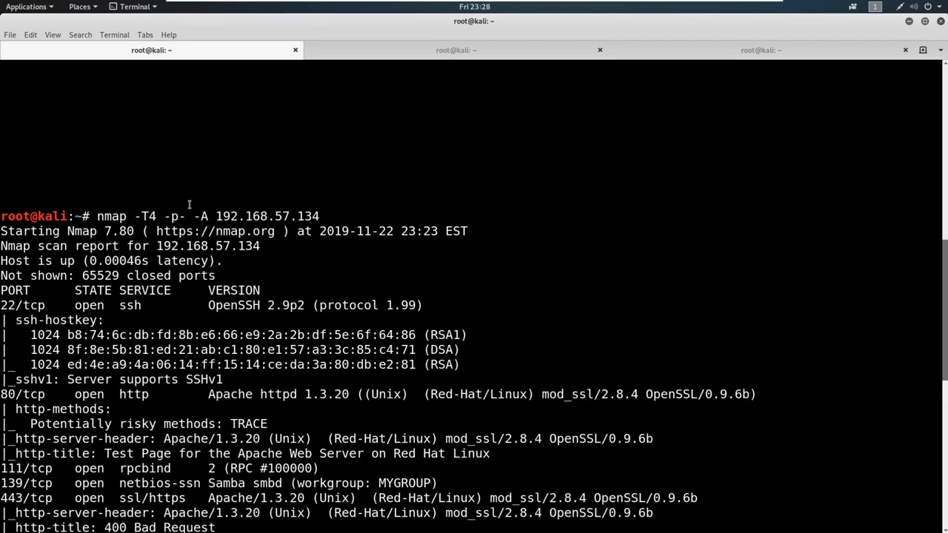
{"action": "mouse_move", "coordinate": [180, 195]}
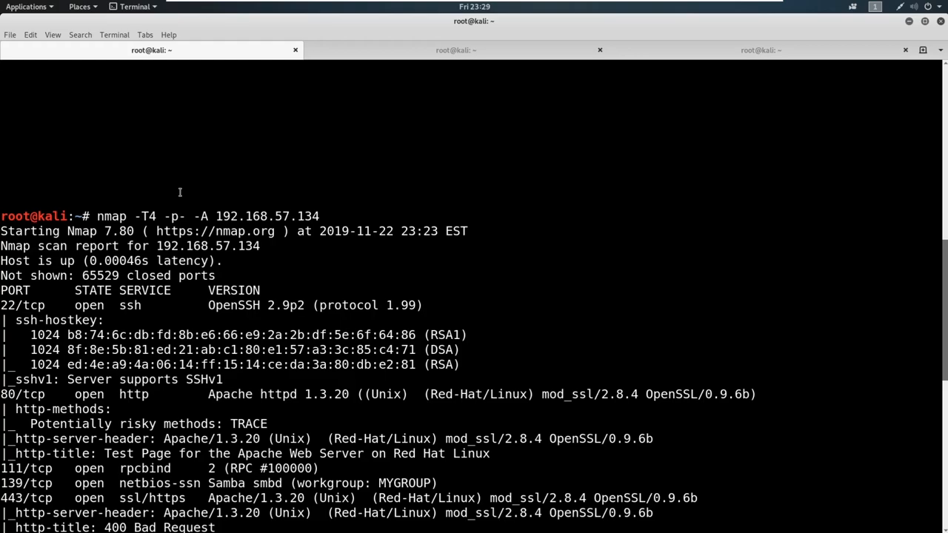
{"action": "mouse_move", "coordinate": [204, 205]}
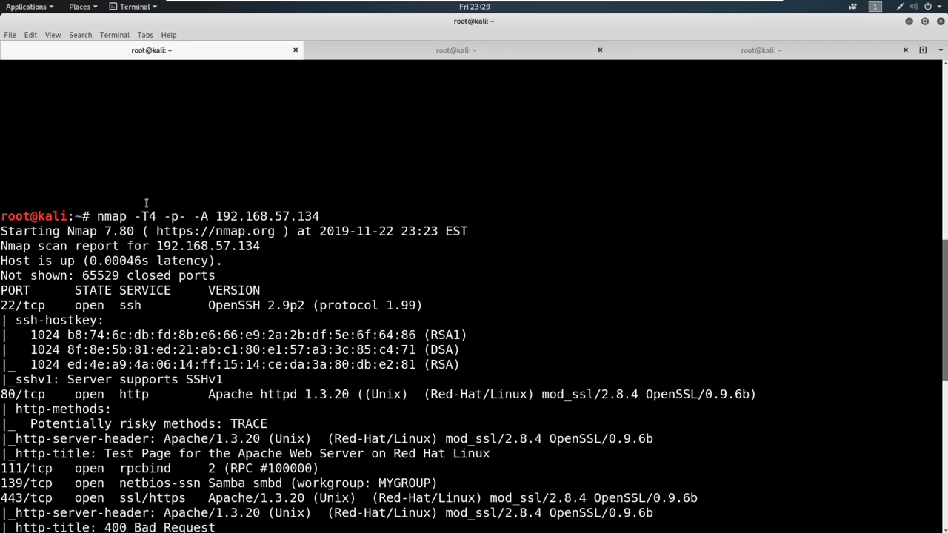
{"action": "mouse_move", "coordinate": [191, 246]}
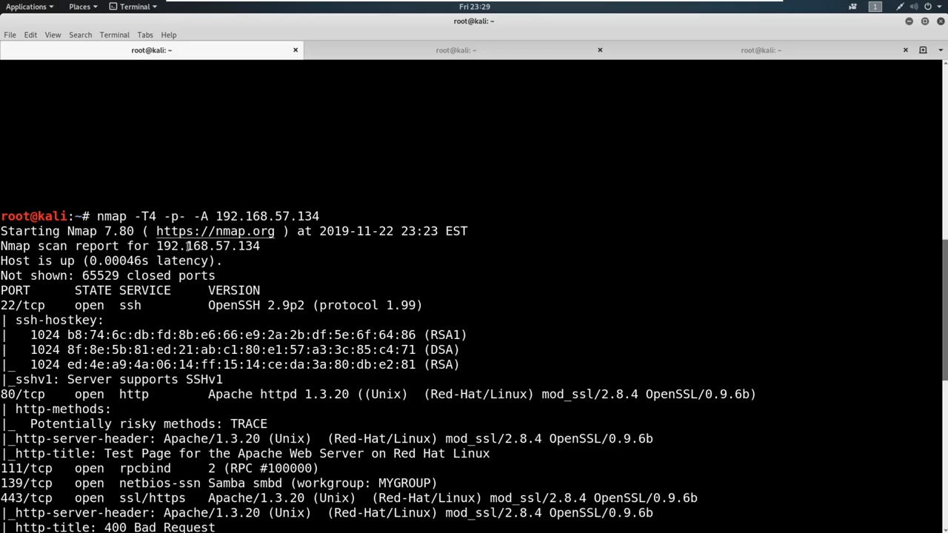
{"action": "scroll", "scroll_direction": "down", "scroll_amount": 3}
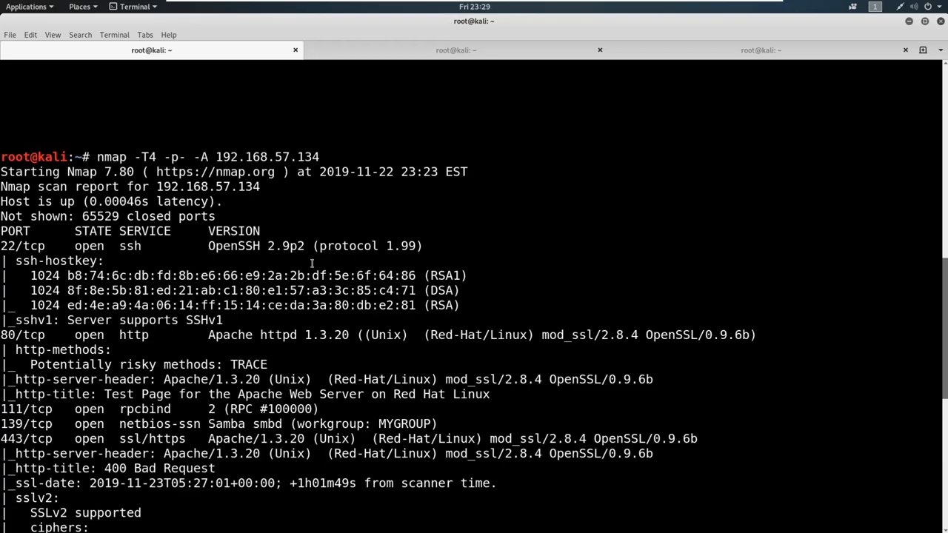
{"action": "mouse_move", "coordinate": [310, 260]}
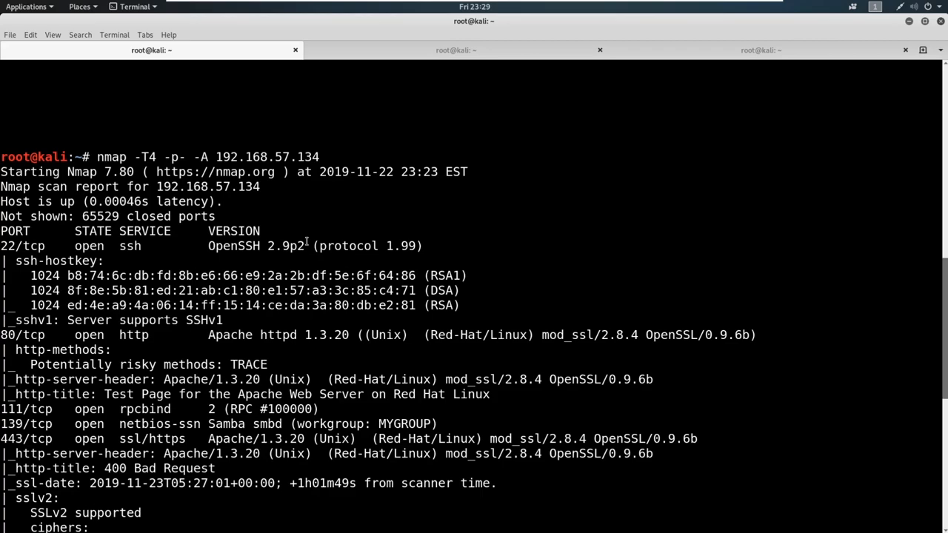
{"action": "mouse_move", "coordinate": [298, 252]}
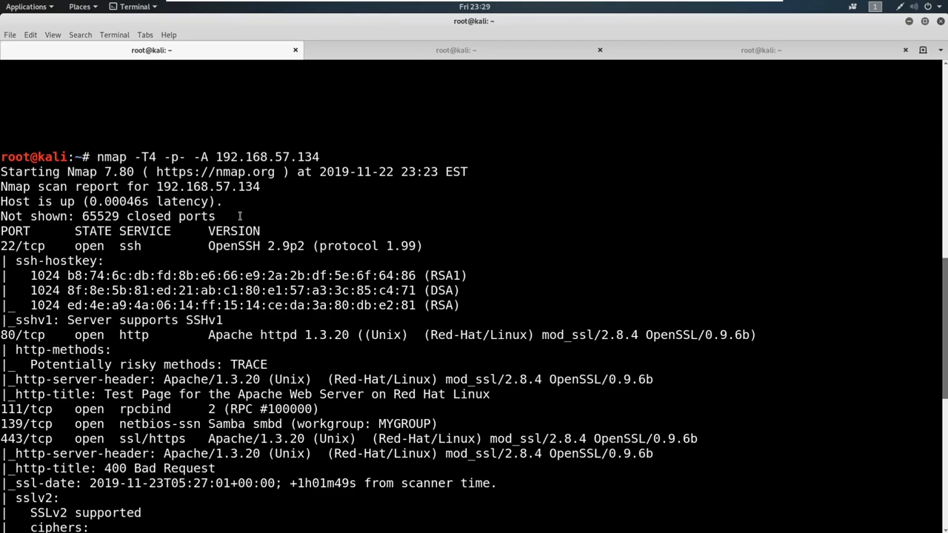
- Mark Samba on the 139/tcp line, then scroll to OS details, host scripts and traceroute
{"action": "scroll", "scroll_direction": "down", "scroll_amount": 3}
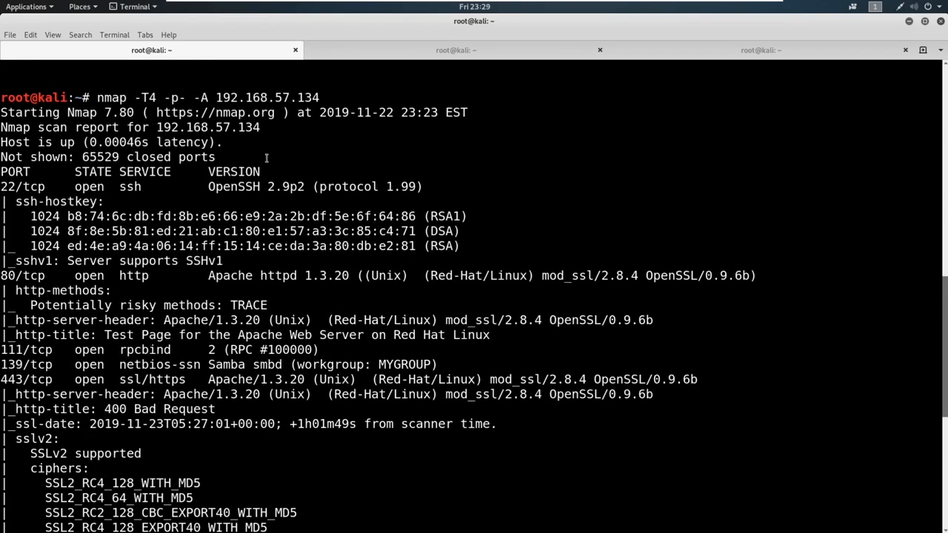
{"action": "mouse_move", "coordinate": [278, 137]}
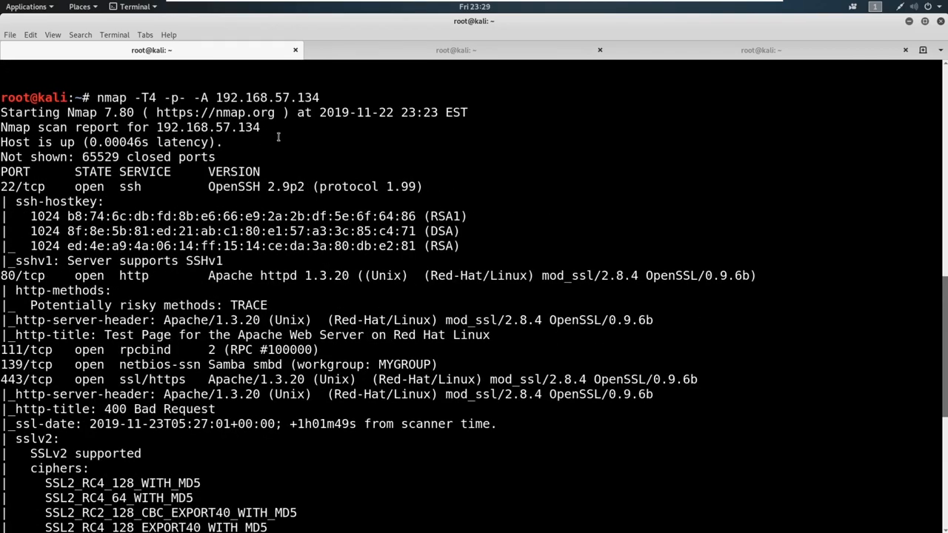
{"action": "mouse_move", "coordinate": [246, 143]}
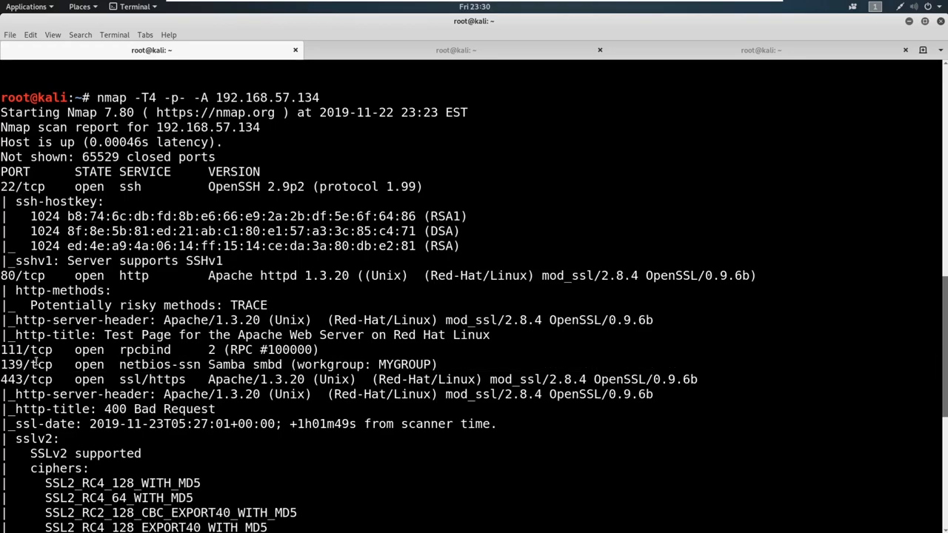
{"action": "scroll", "scroll_direction": "down", "scroll_amount": 3}
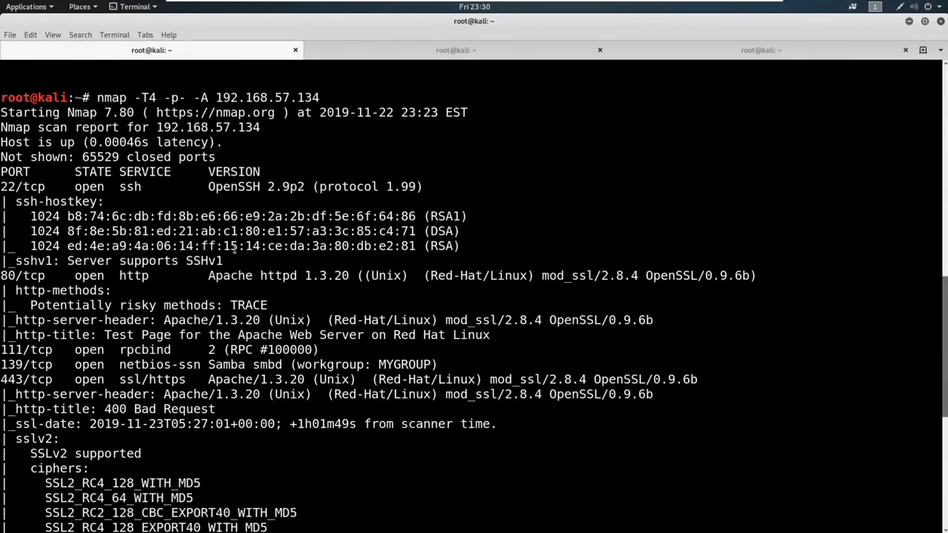
{"action": "scroll", "scroll_direction": "down", "scroll_amount": 3}
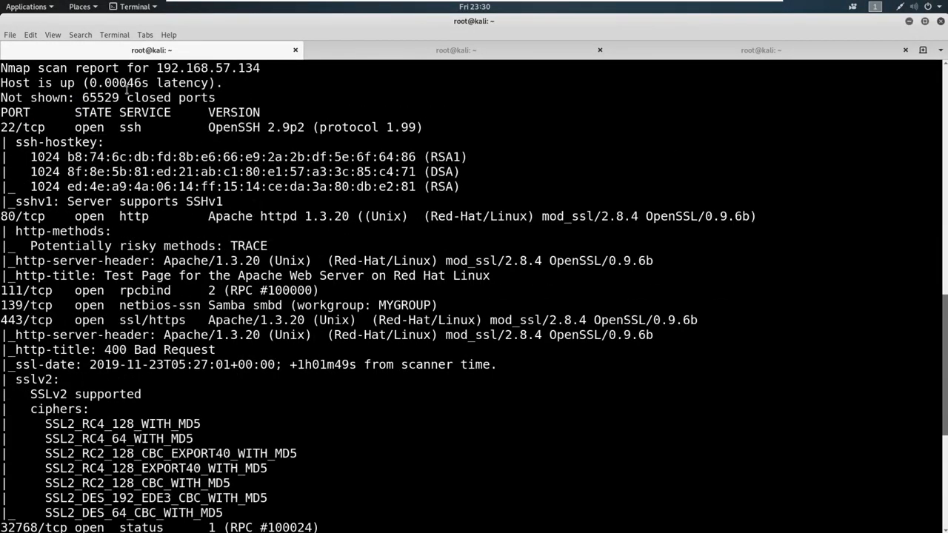
{"action": "mouse_move", "coordinate": [47, 127]}
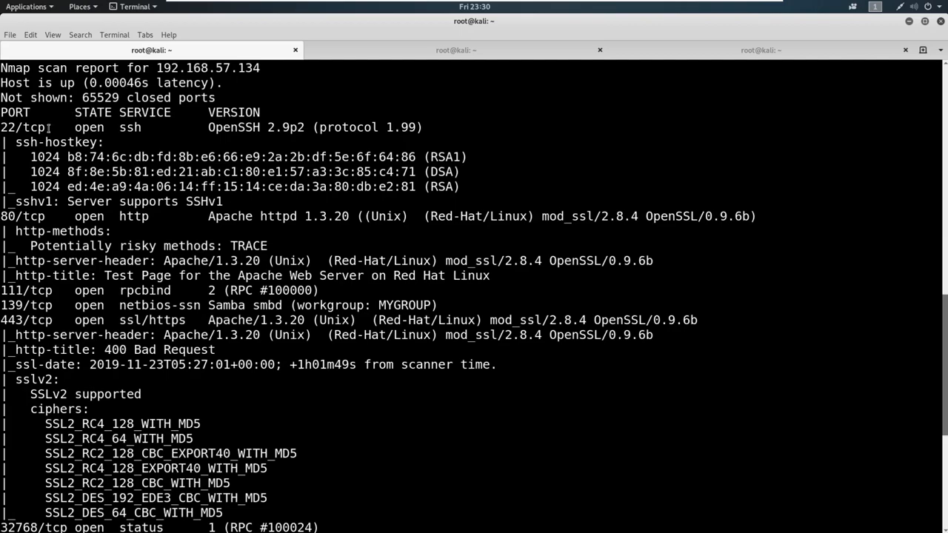
{"action": "double_click", "coordinate": [130, 127]}
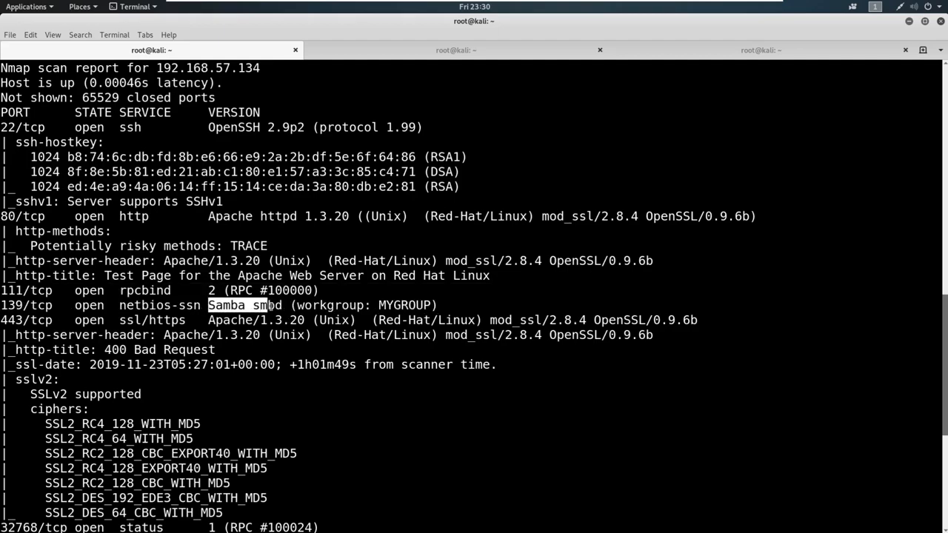
{"action": "scroll", "scroll_direction": "down", "scroll_amount": 3}
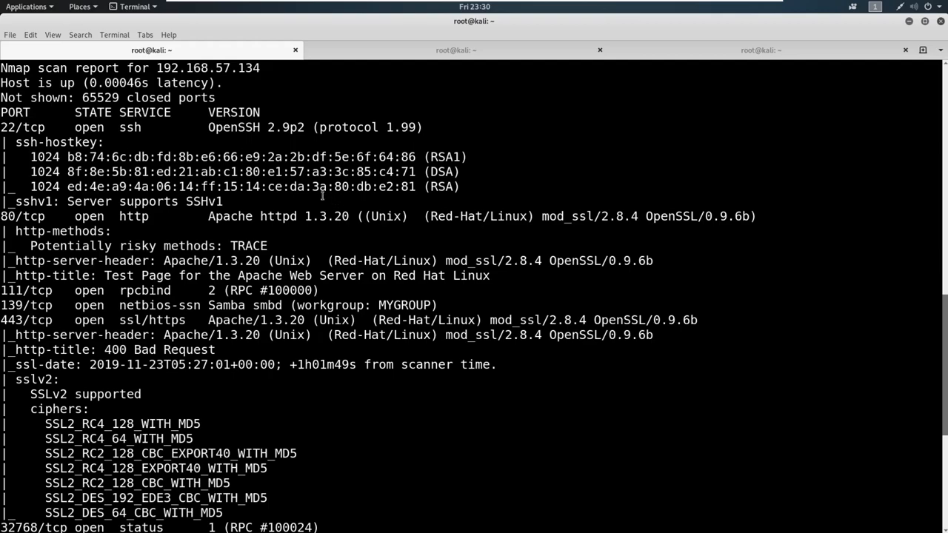
{"action": "scroll", "scroll_direction": "down", "scroll_amount": 3}
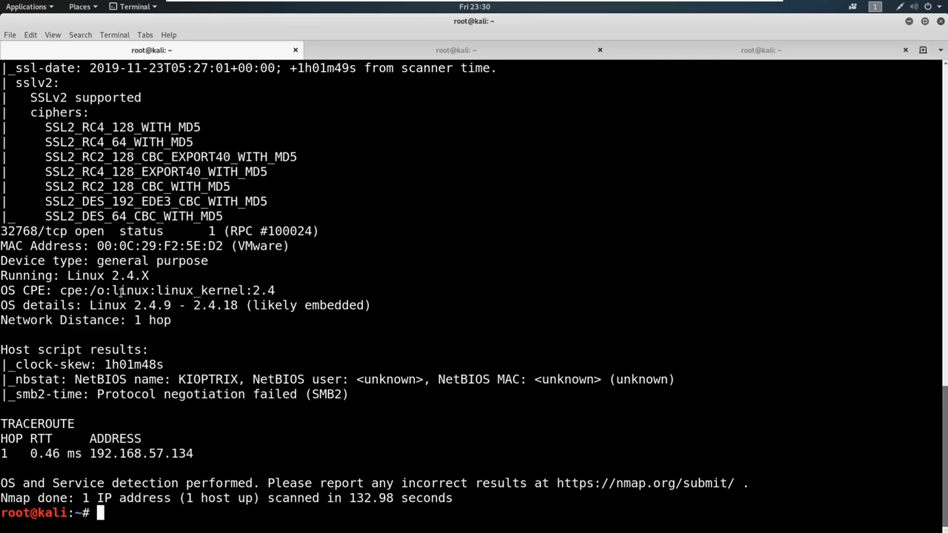
- Scroll back up to the PORT/STATE/SERVICE/VERSION table with the Samba smbd entry
{"action": "double_click", "coordinate": [107, 275]}
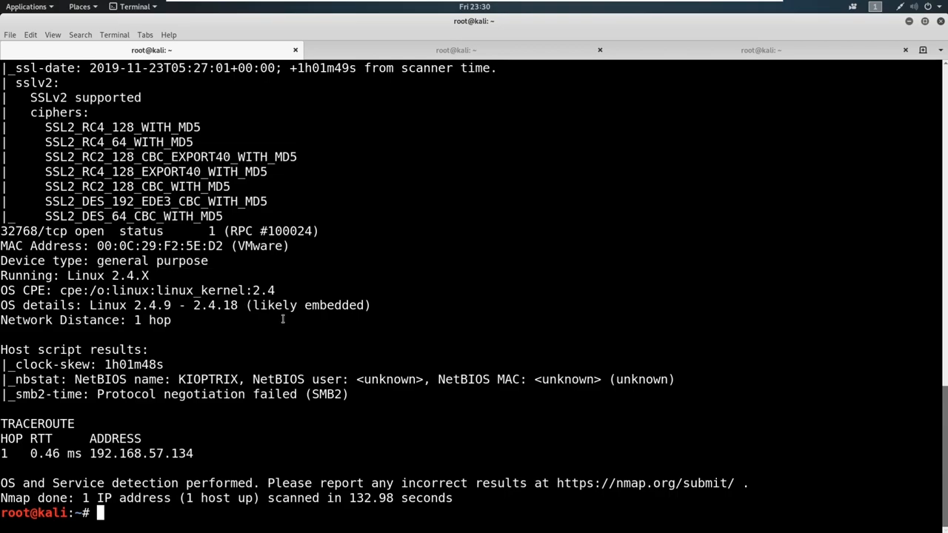
{"action": "scroll", "scroll_direction": "up", "scroll_amount": 3}
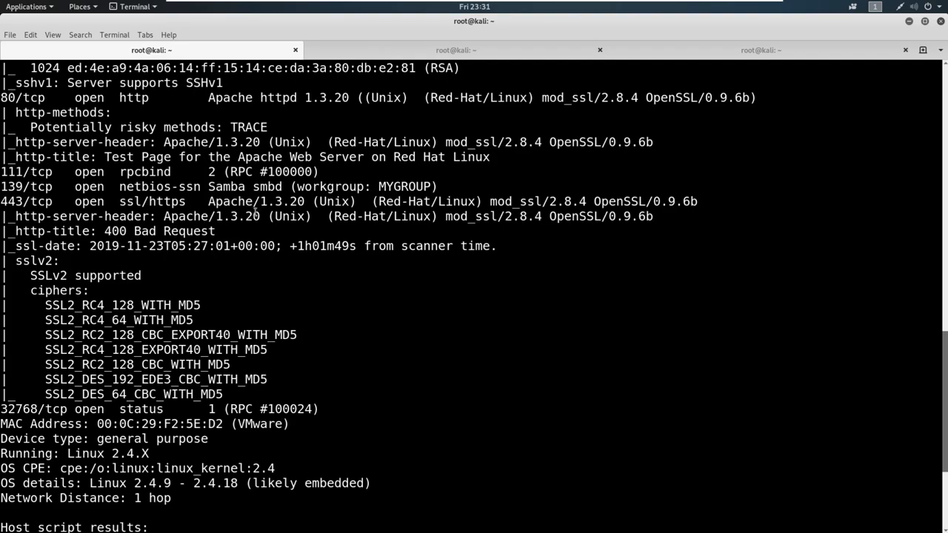
{"action": "mouse_move", "coordinate": [282, 181]}
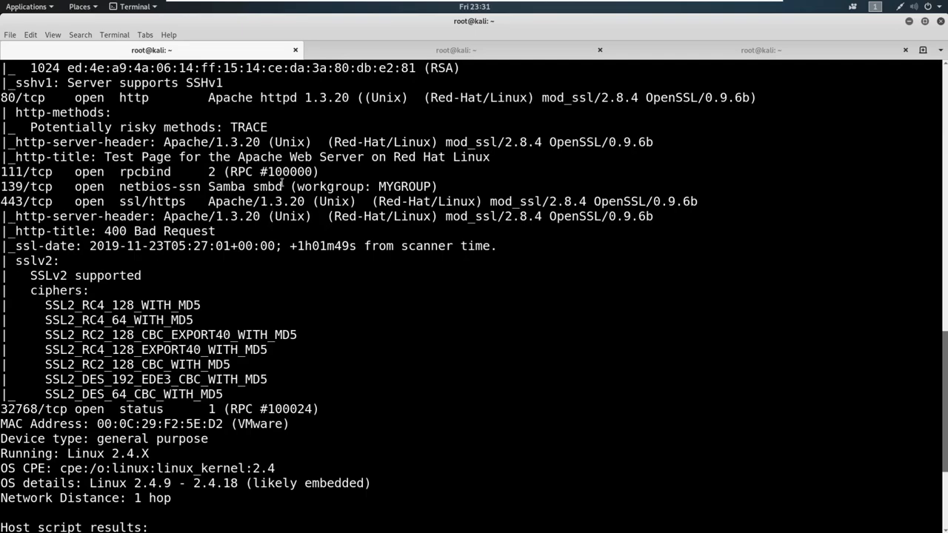
{"action": "scroll", "scroll_direction": "down", "scroll_amount": 3}
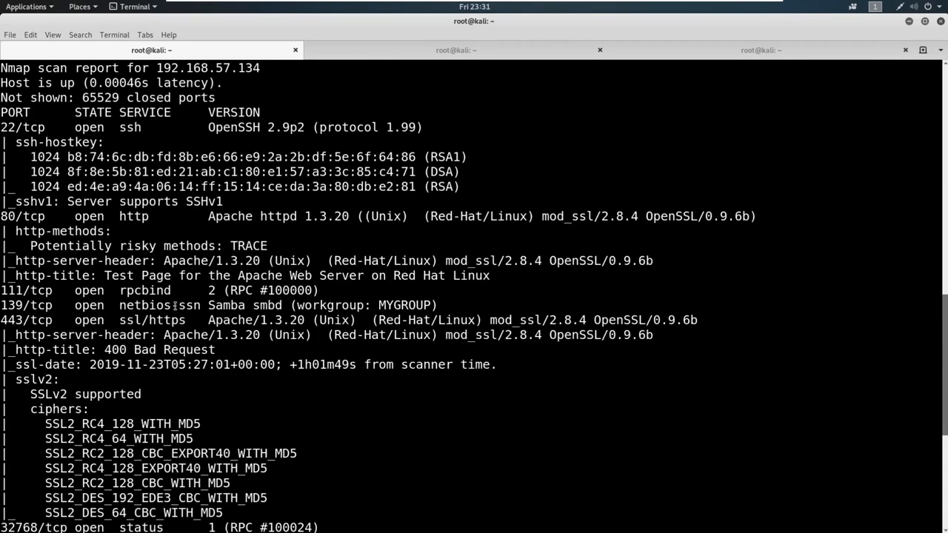
{"action": "mouse_move", "coordinate": [207, 216]}
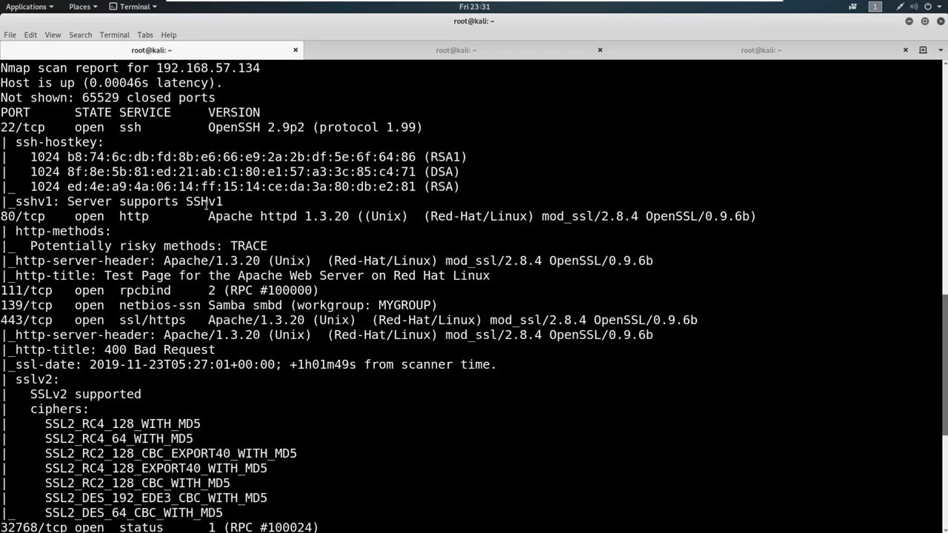
{"action": "mouse_move", "coordinate": [212, 216]}
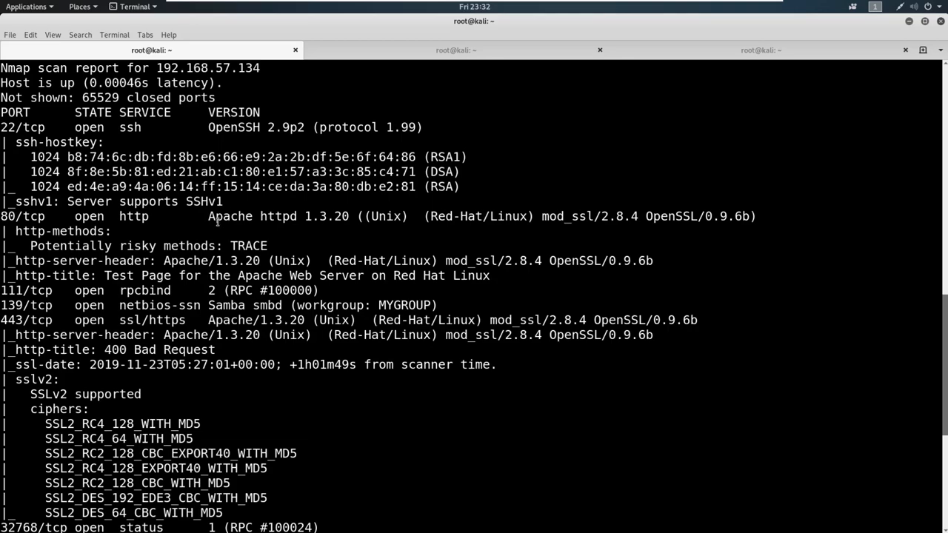
{"action": "mouse_move", "coordinate": [234, 235]}
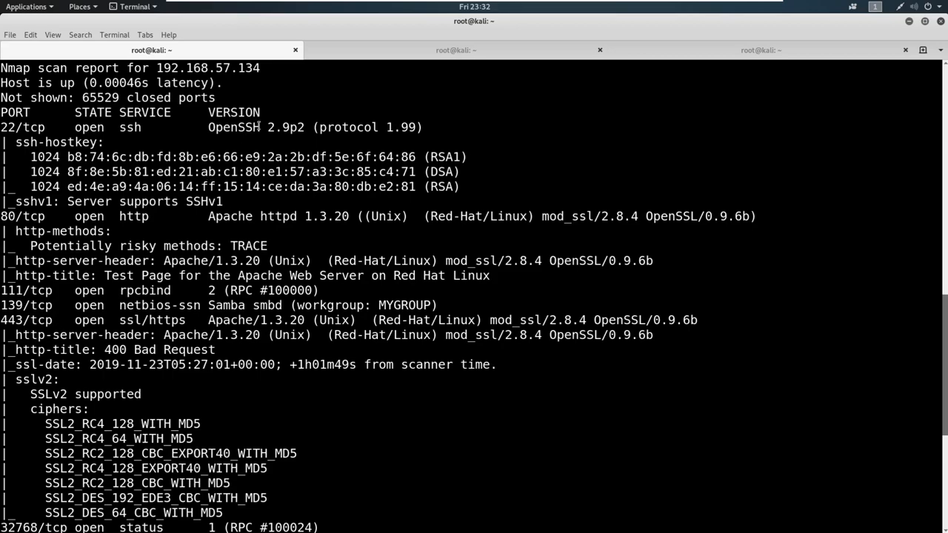
{"action": "mouse_move", "coordinate": [389, 54]}
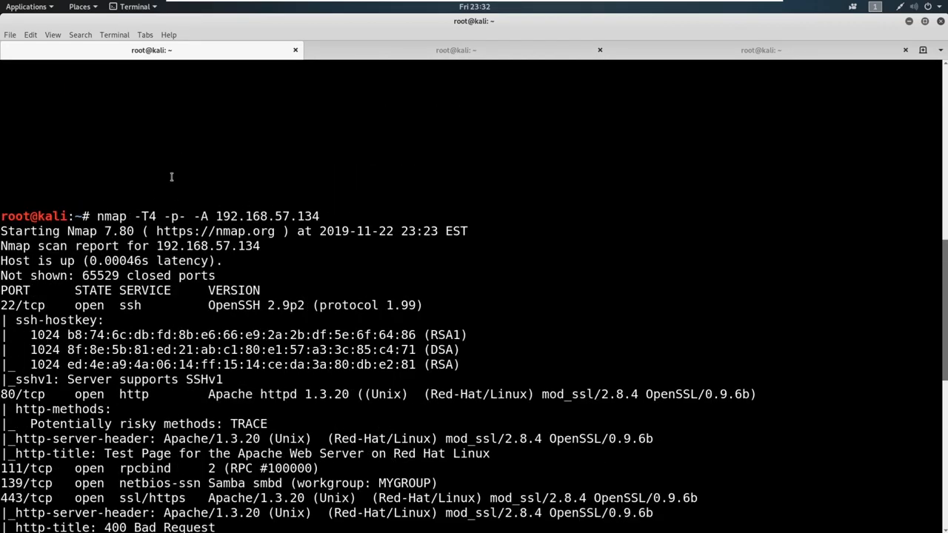
{"action": "left_click", "coordinate": [456, 50]}
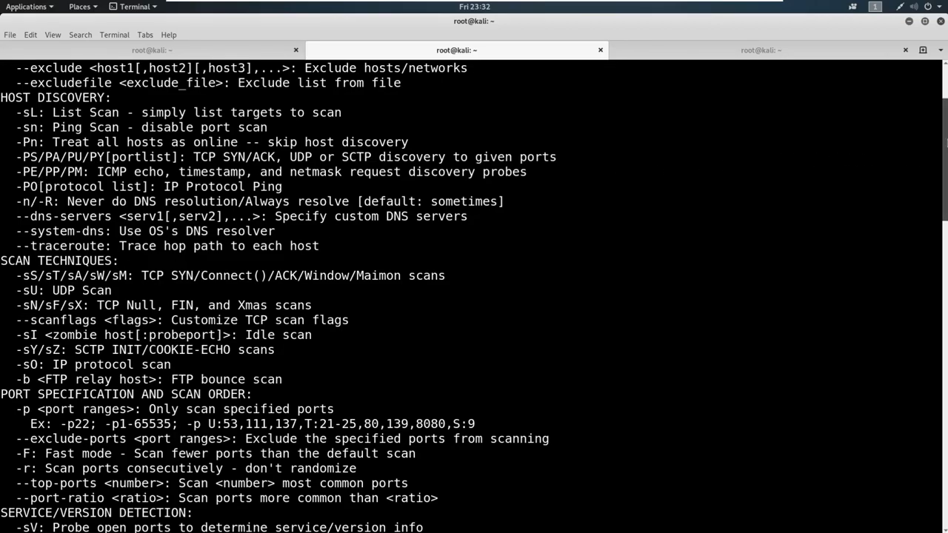
{"action": "scroll", "scroll_direction": "down", "scroll_amount": 3}
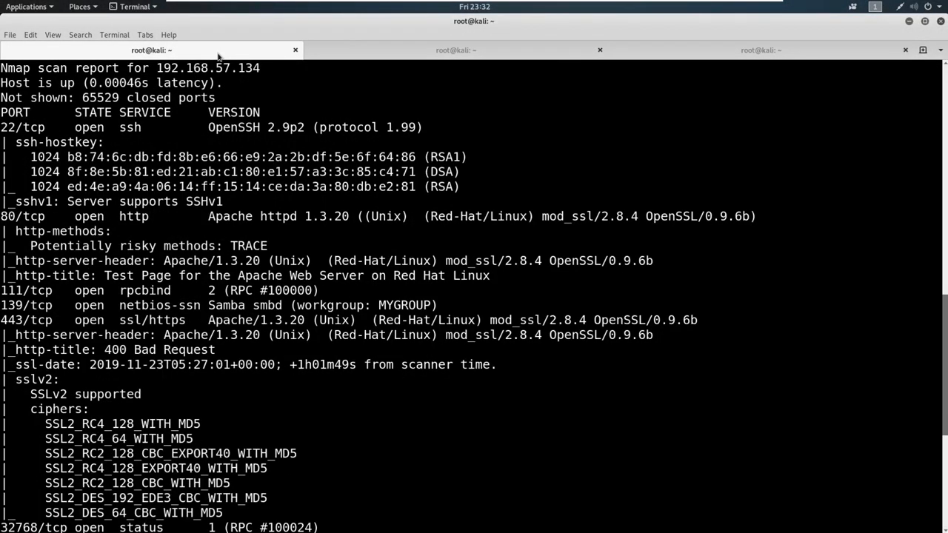
{"action": "mouse_move", "coordinate": [300, 156]}
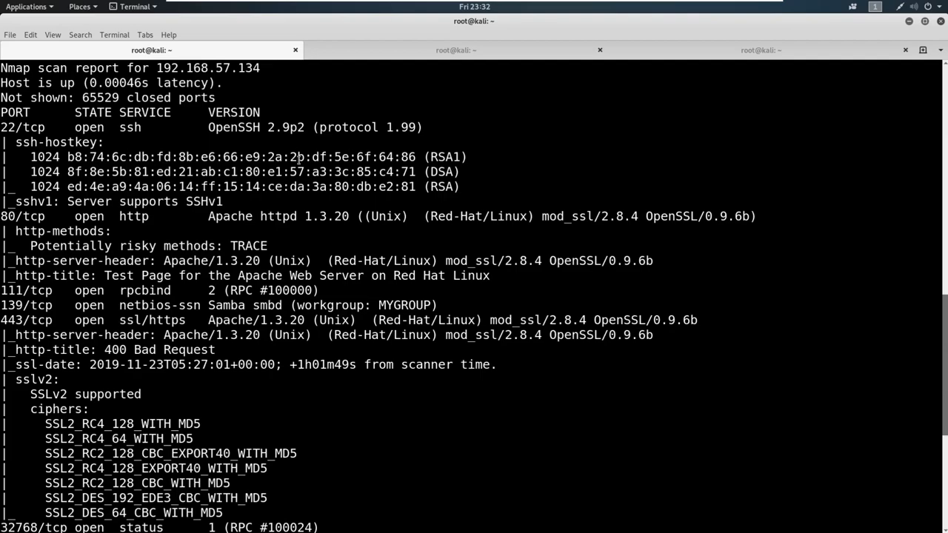